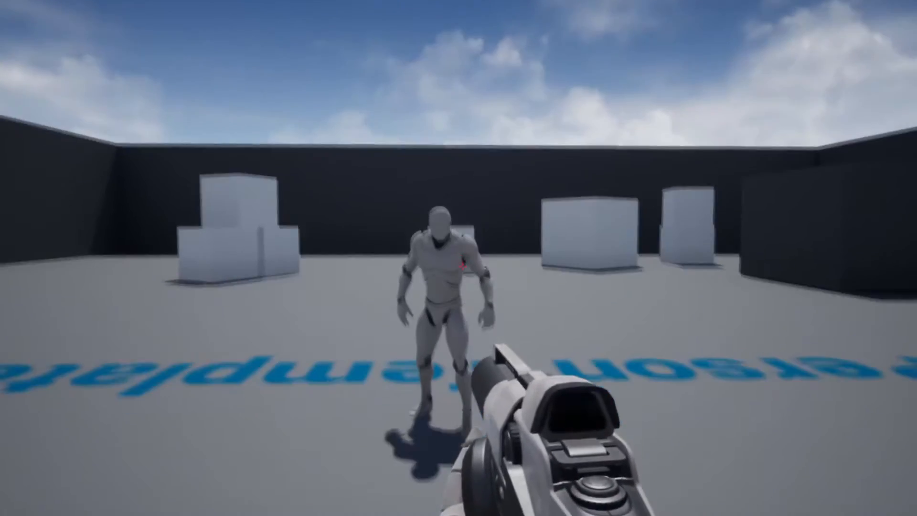
Test-fire at the dummy, then open the FirstPersonCharacter blueprint's Event Graph.
click(458, 258)
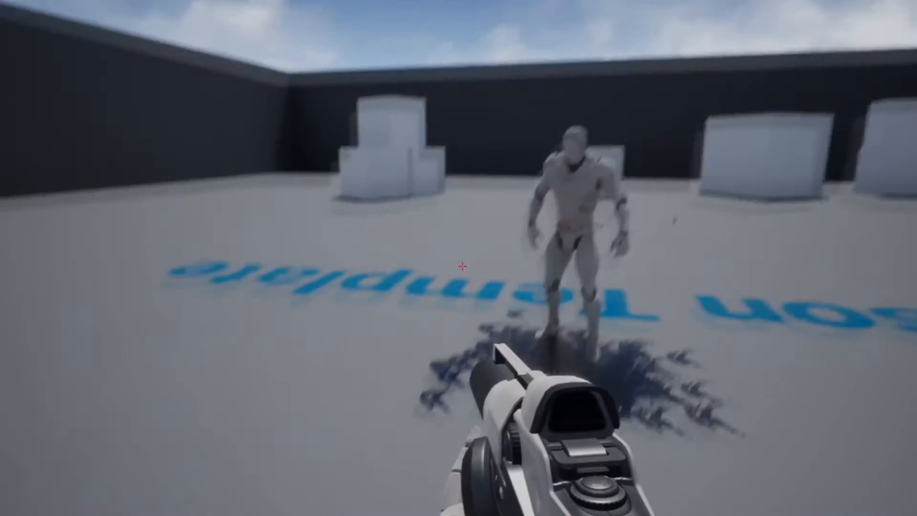
click(461, 266)
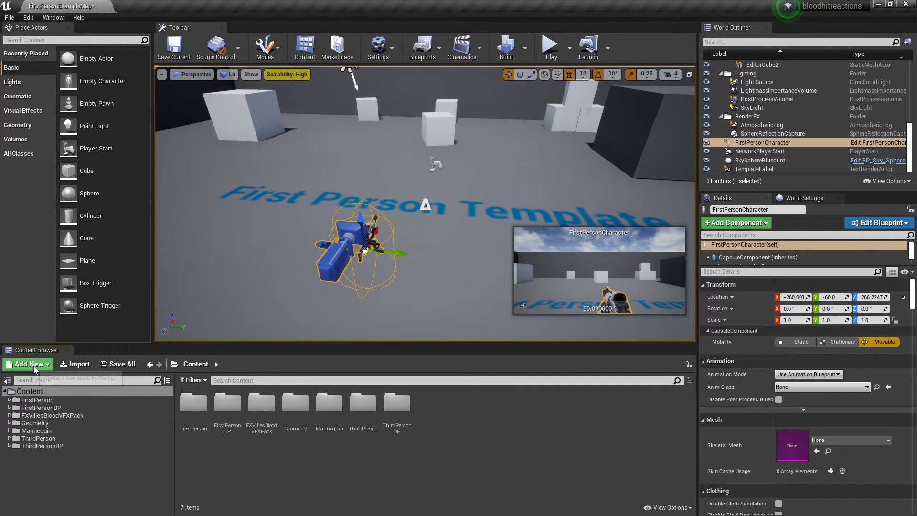
click(27, 364)
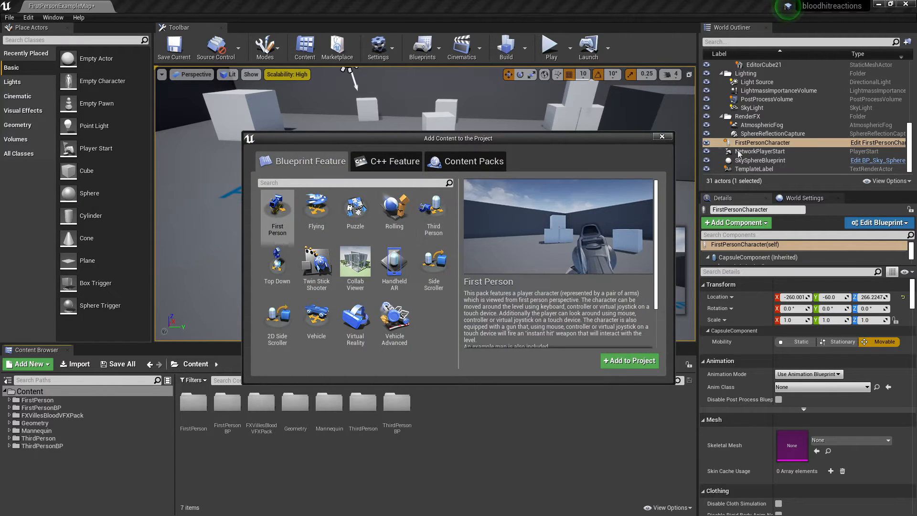
click(662, 136)
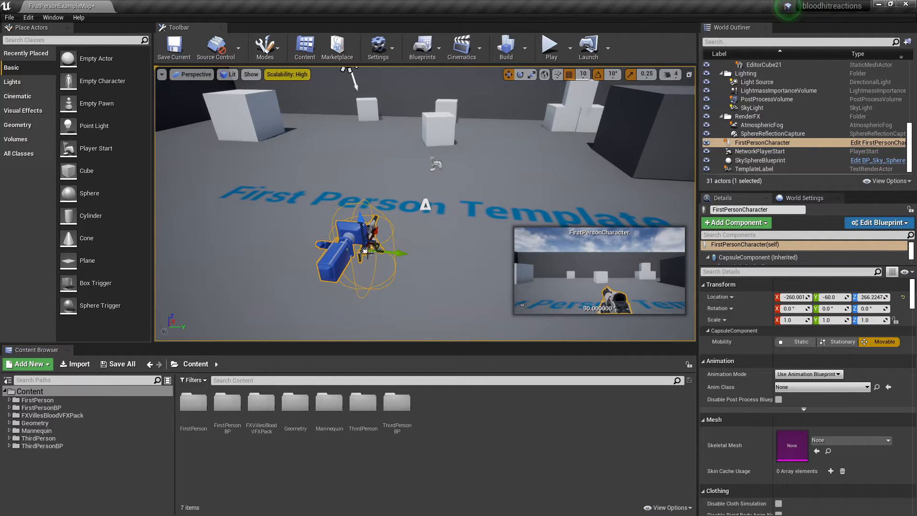
click(877, 223)
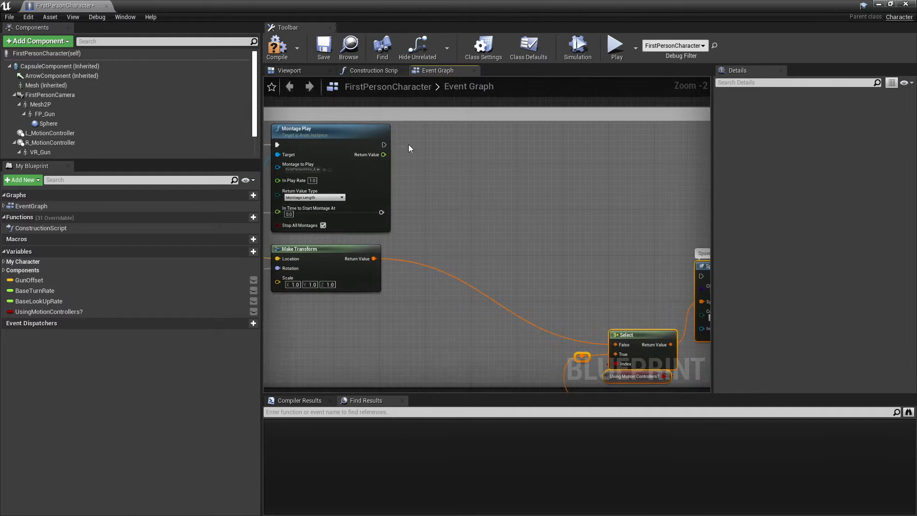
Add LineTraceForObjects after Montage Play, starting at the player camera's world location.
drag(384, 144, 497, 165)
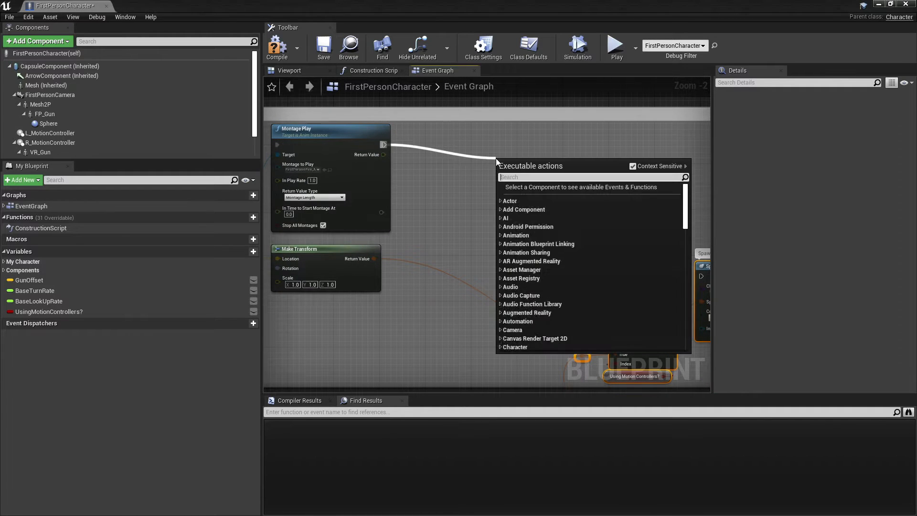
text(line trace for)
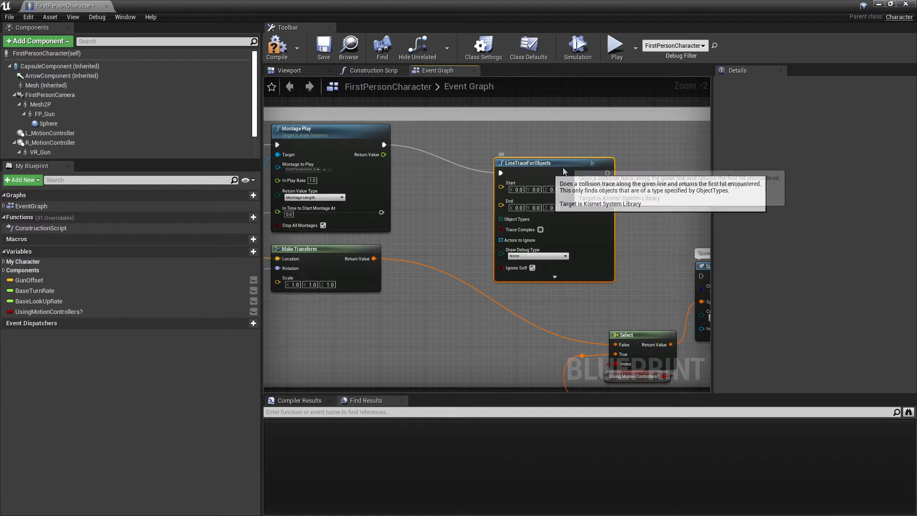
drag(538, 162, 602, 139)
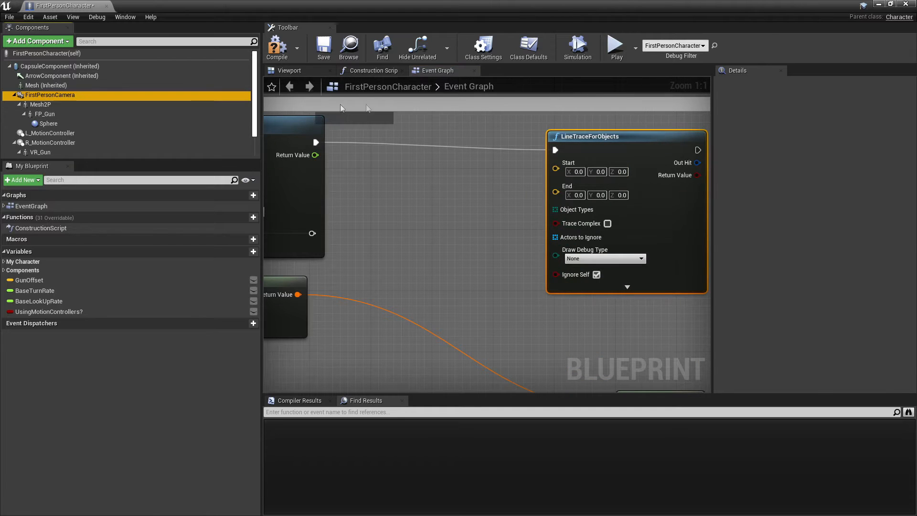
click(388, 161)
text(get world)
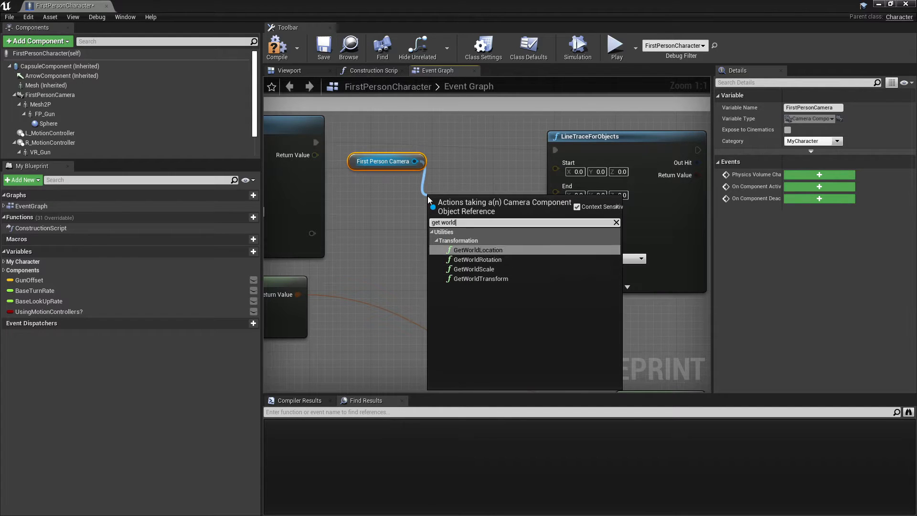
click(477, 249)
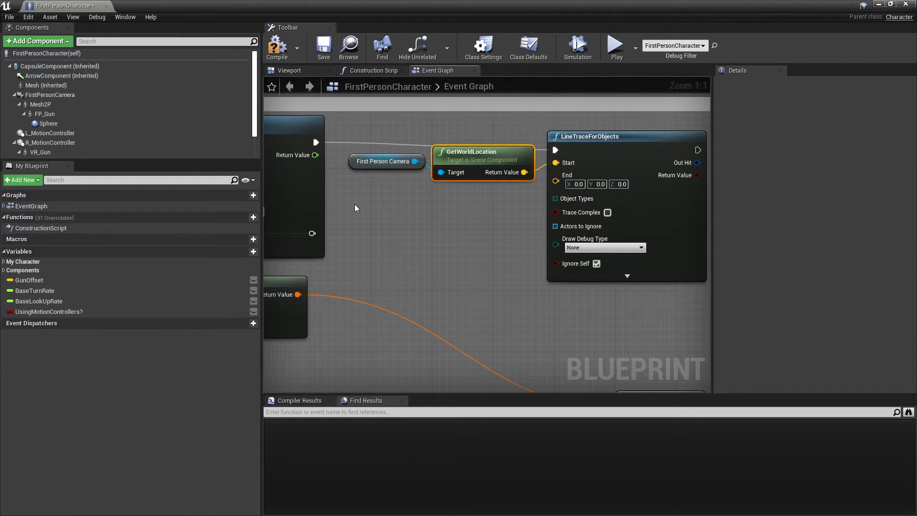
Scale the control rotation's forward vector by 700 and add it to the camera location.
text(get control)
text(get fo)
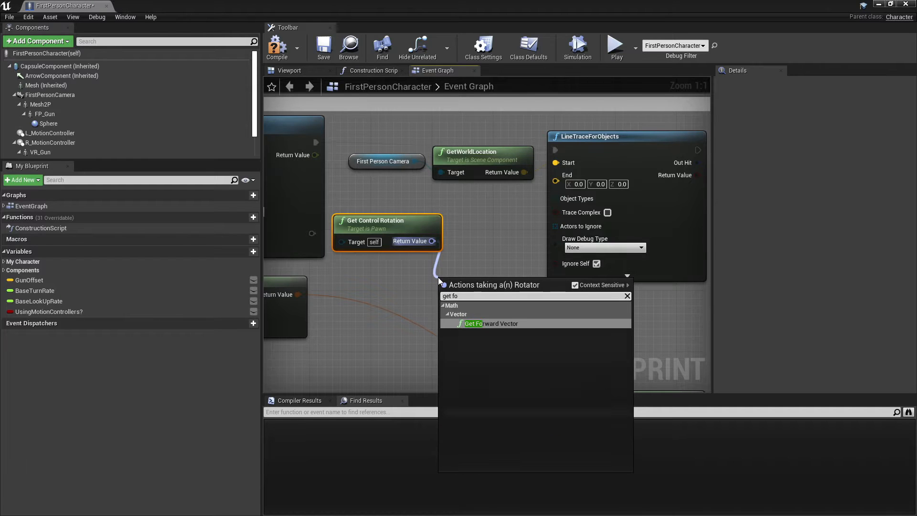
click(492, 323)
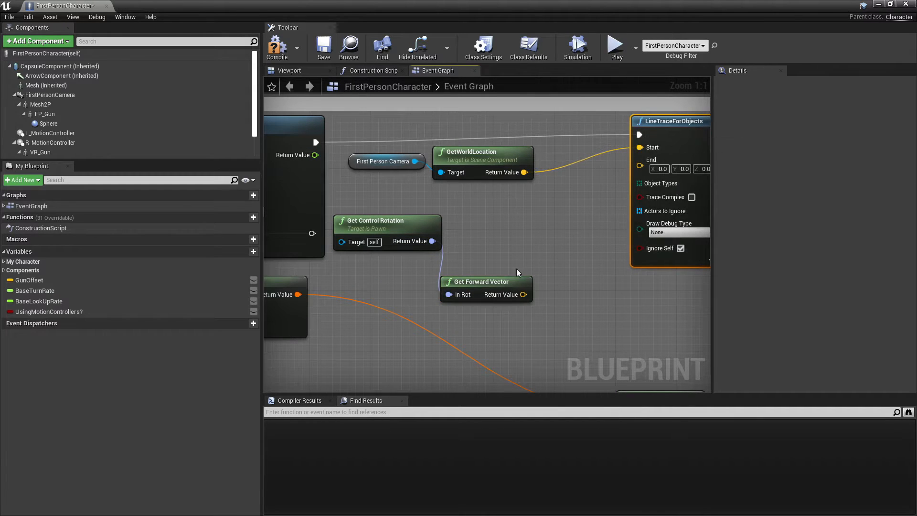
drag(525, 294, 581, 298)
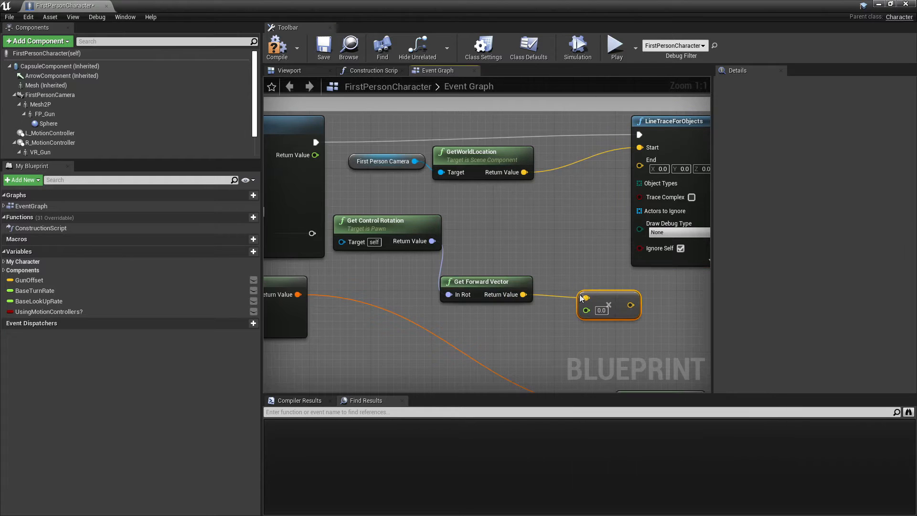
click(601, 310)
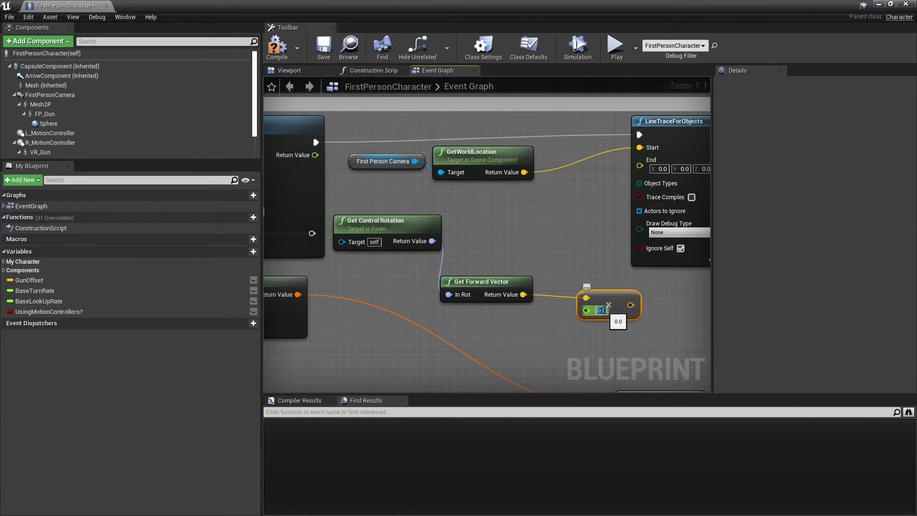
text(700.0)
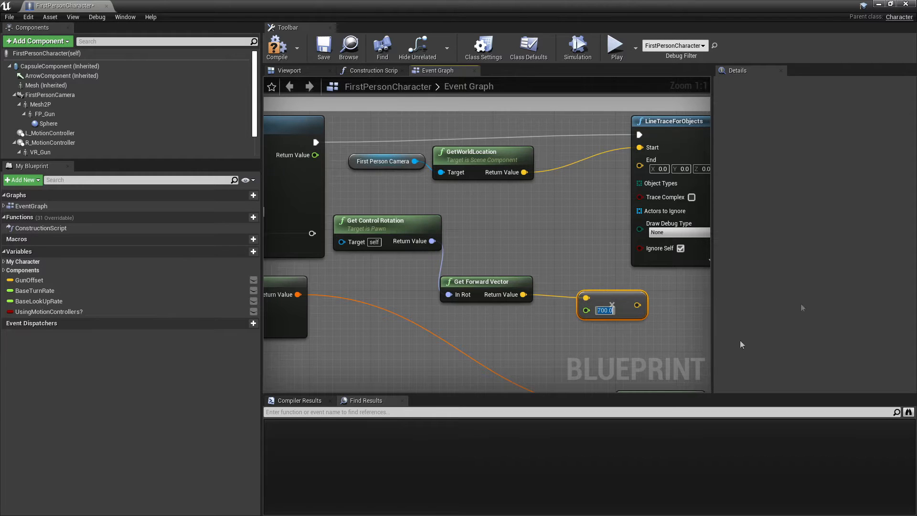
drag(612, 304, 538, 328)
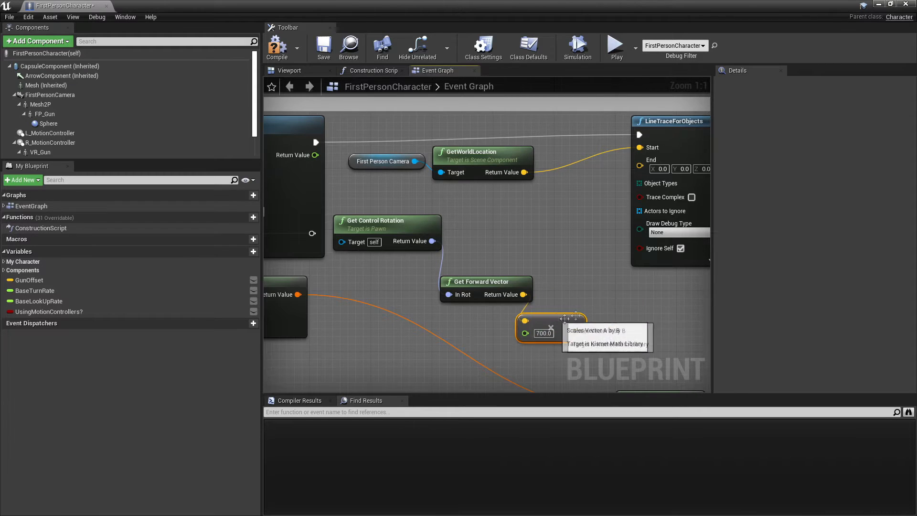
mouse_move(534, 193)
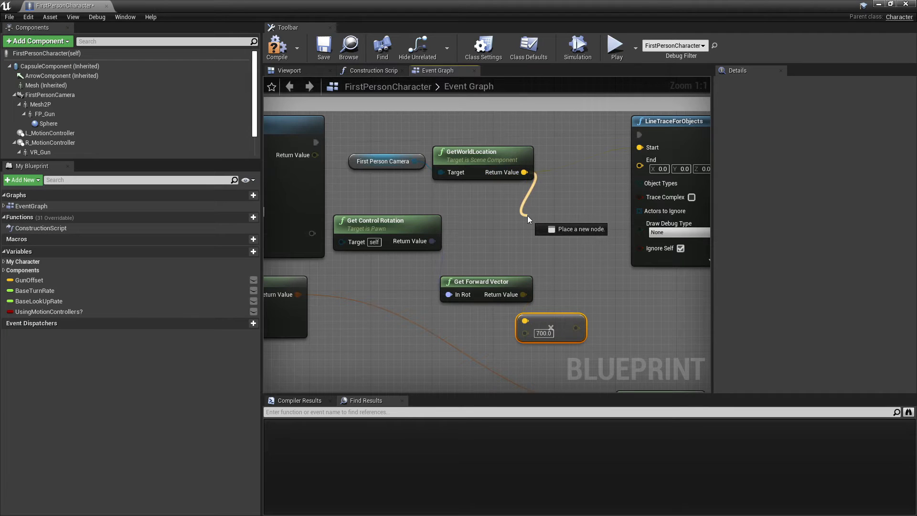
drag(524, 172, 526, 222)
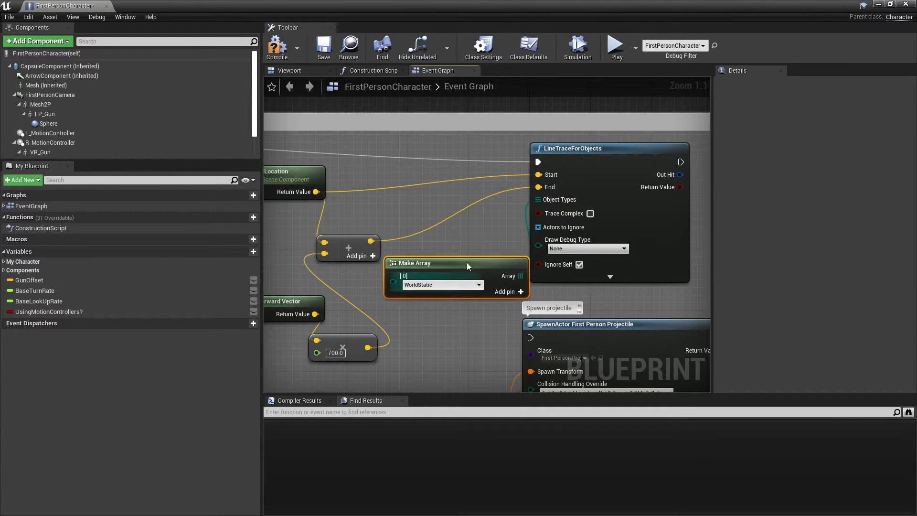
Trace Pawn objects with For Duration debug drawing, then compile and play test.
click(443, 284)
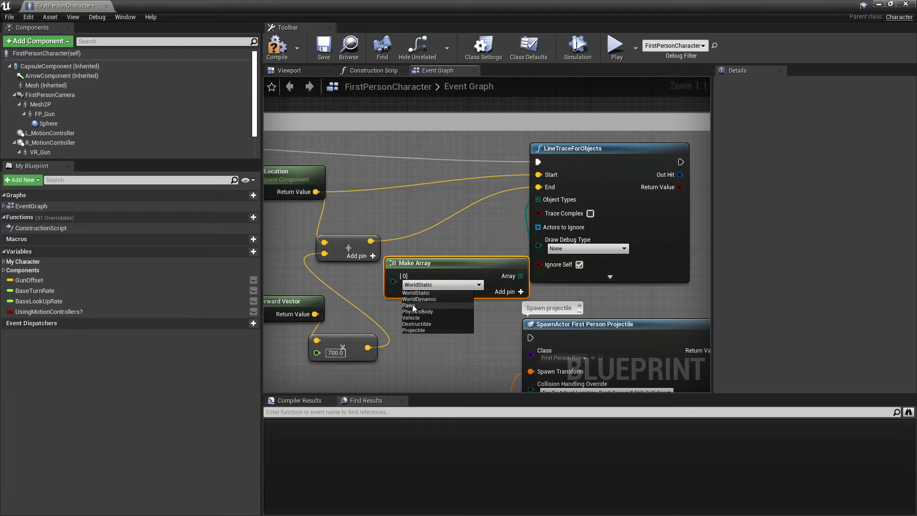
mouse_move(409, 306)
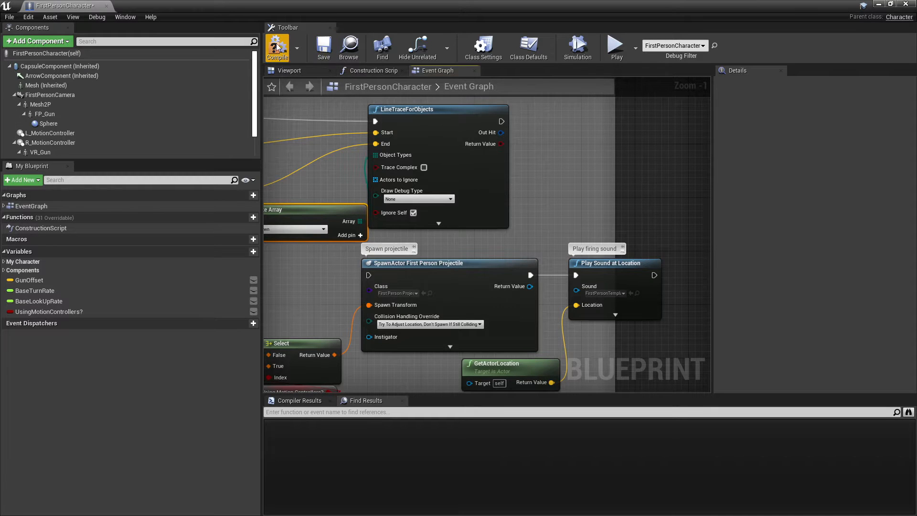
click(417, 198)
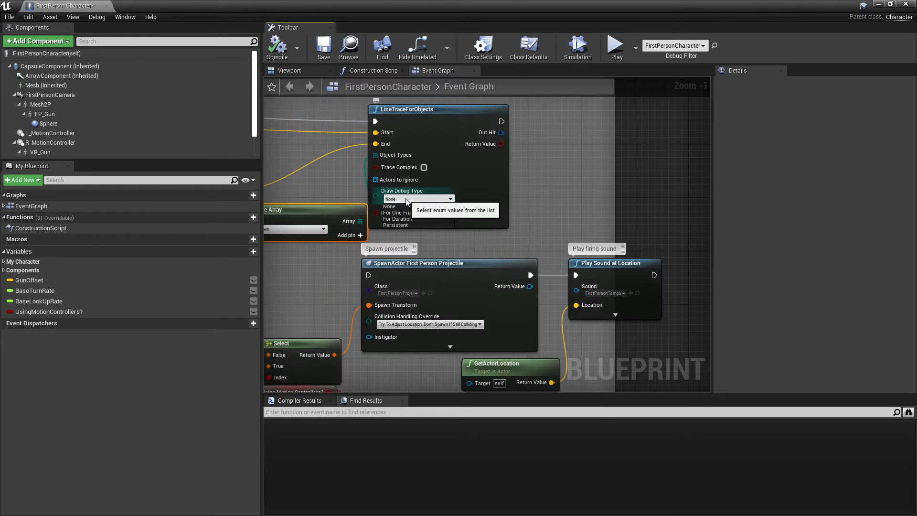
click(398, 218)
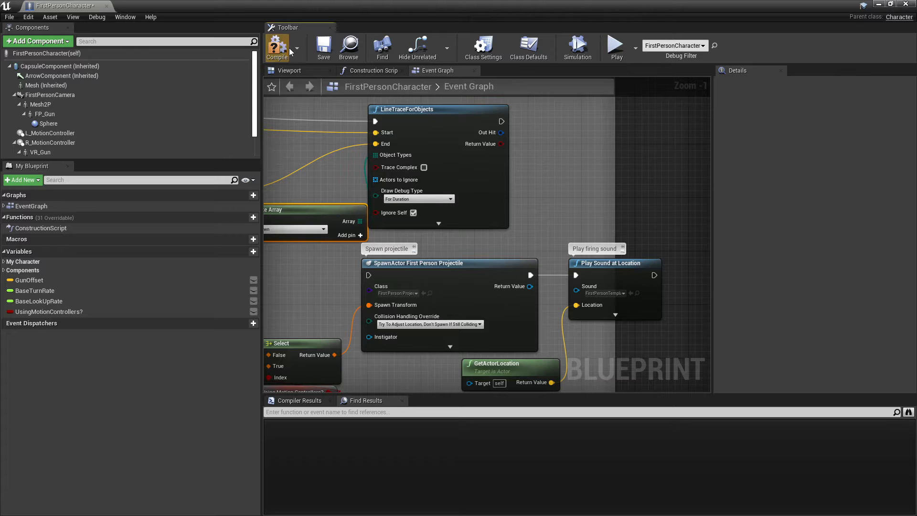
click(277, 47)
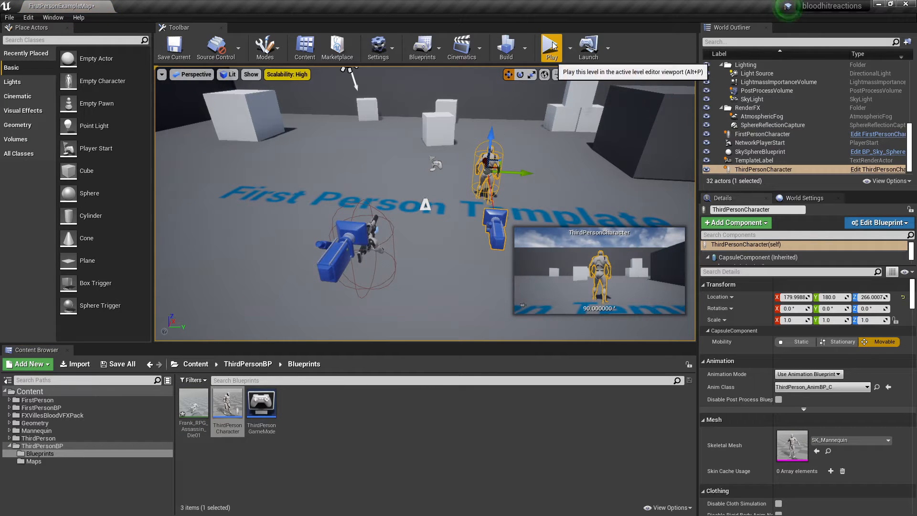
click(550, 47)
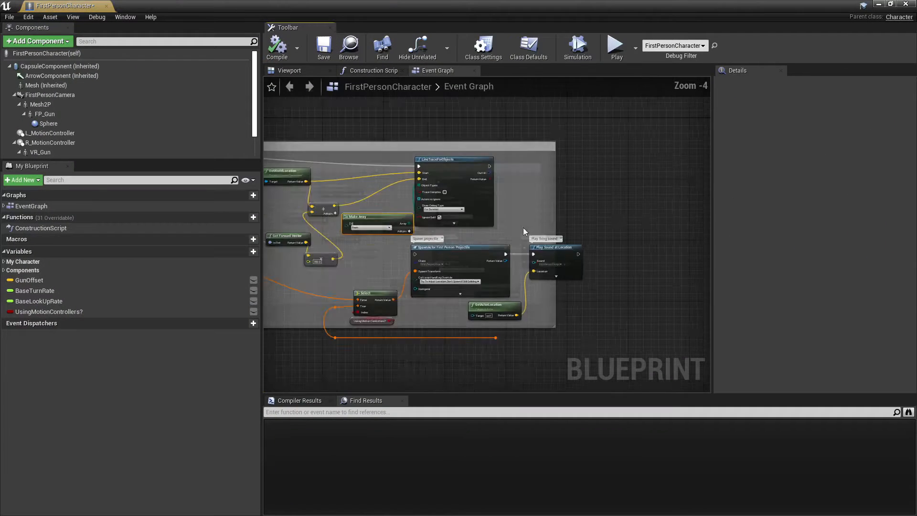
Break the trace hit into a Branch that spawns an emitter at the Impact Point.
scroll(down, 3)
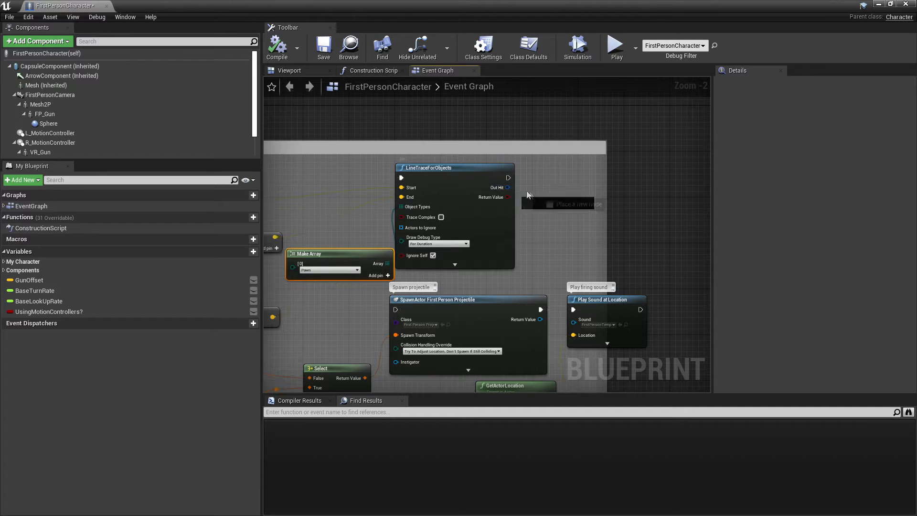
drag(506, 187, 549, 196)
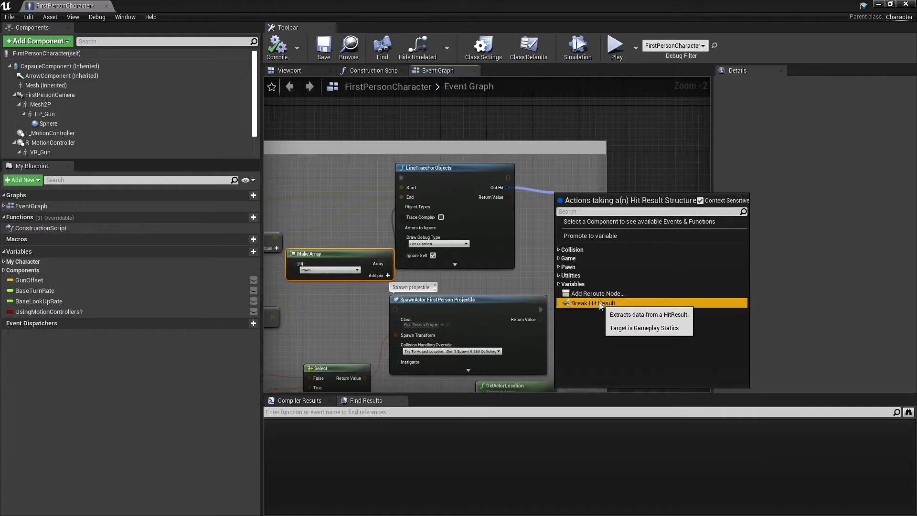
click(592, 302)
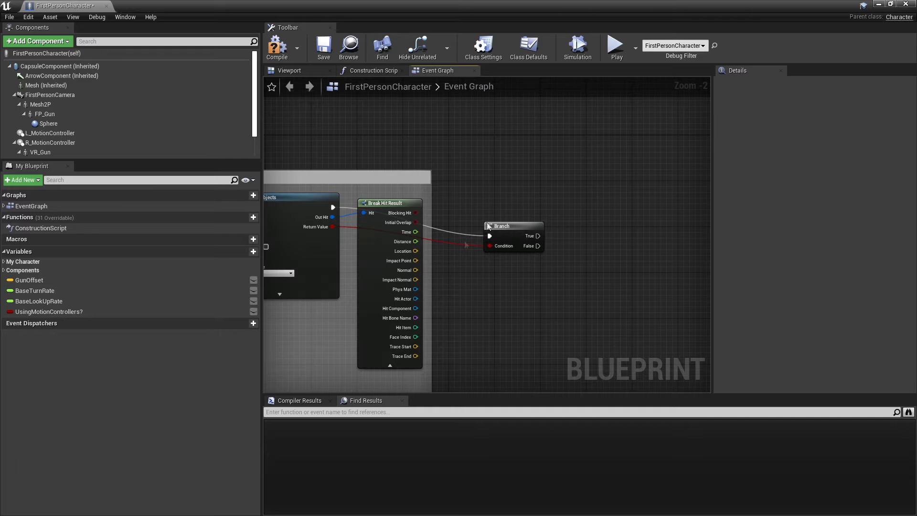
drag(537, 235, 591, 205)
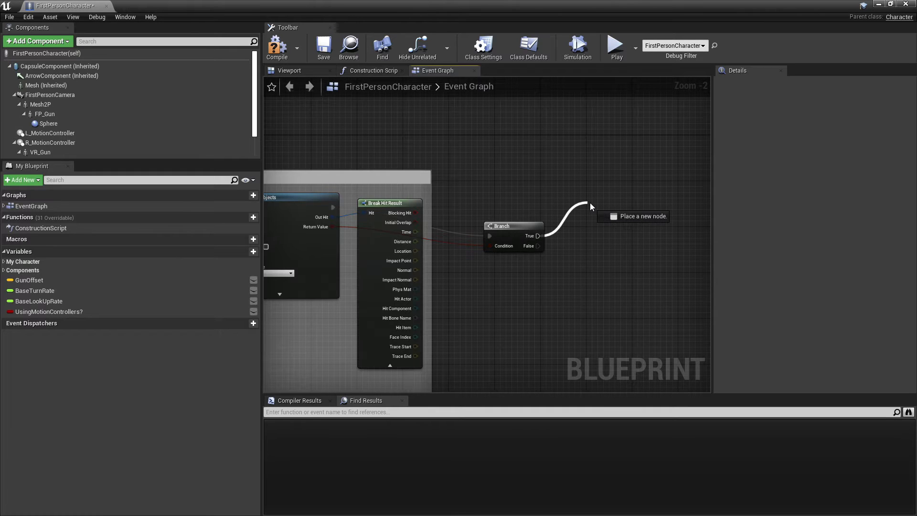
text(spawn emit)
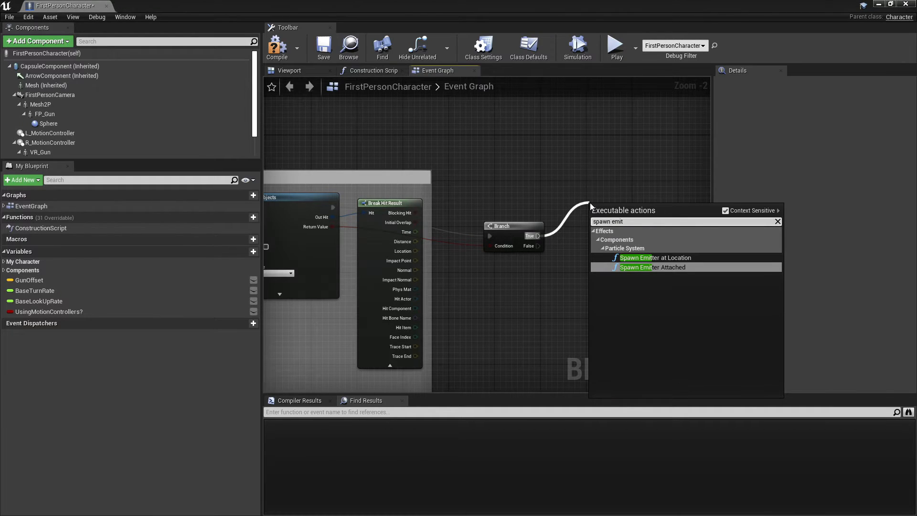
click(656, 257)
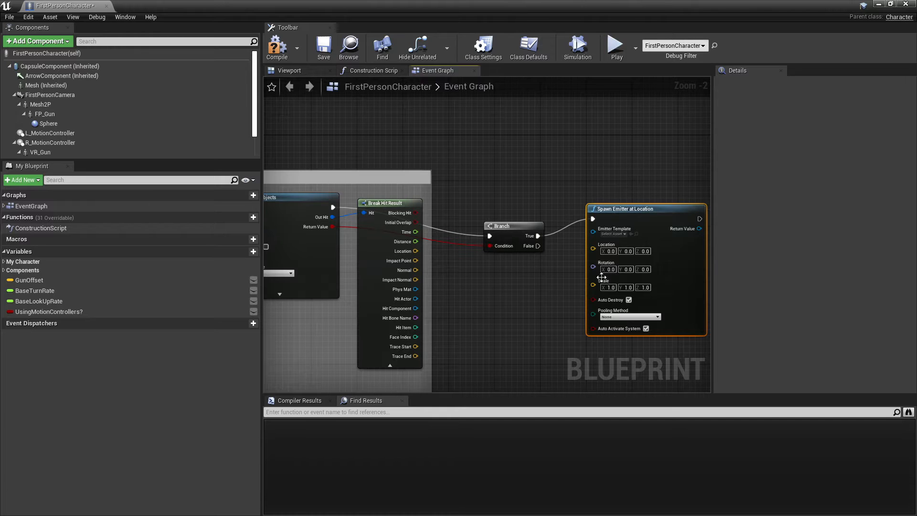
mouse_move(400, 261)
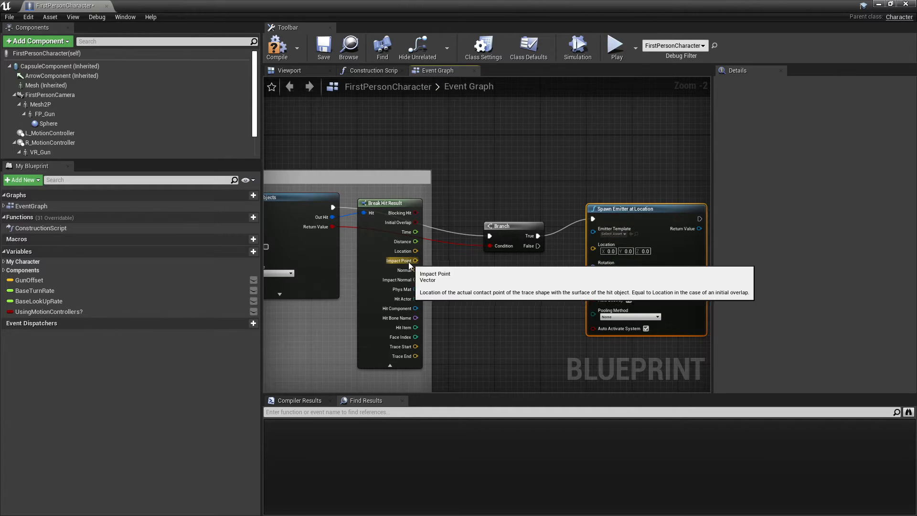
drag(416, 261, 592, 251)
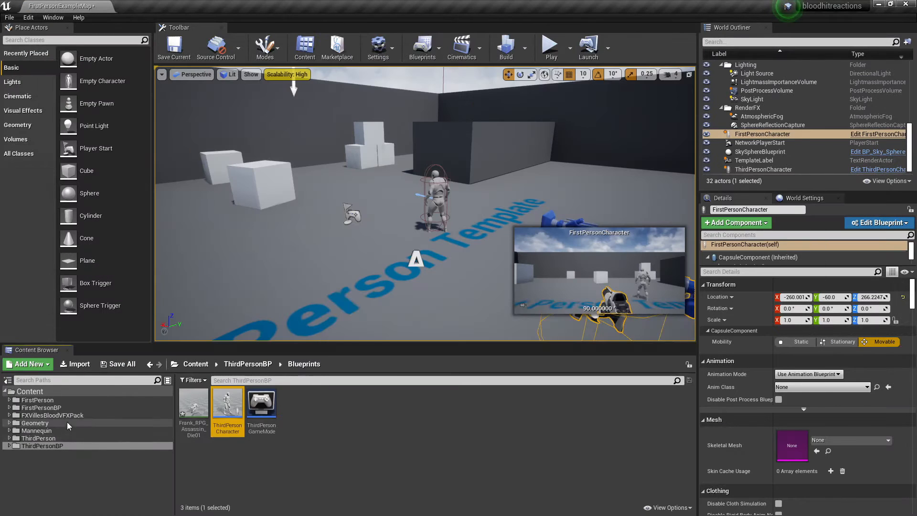
Set the emitter template to the P_Blood_Spurt particle system.
click(52, 415)
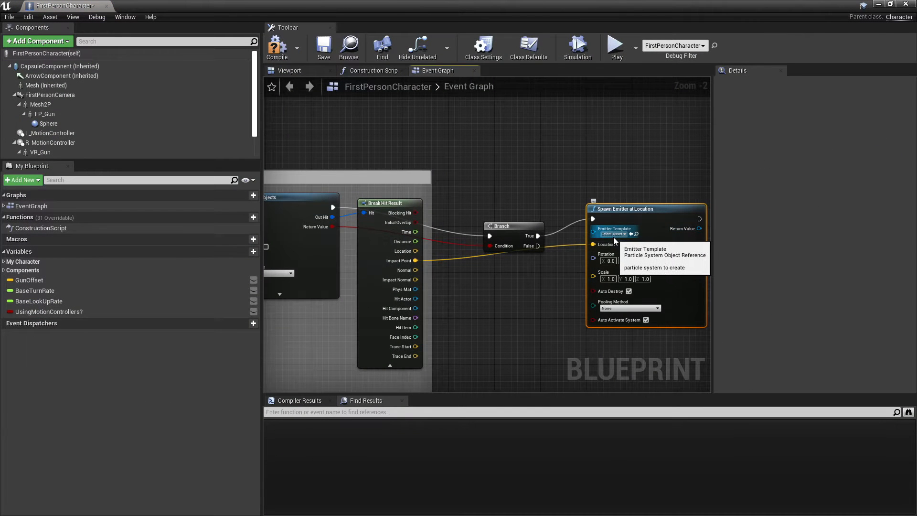
click(613, 234)
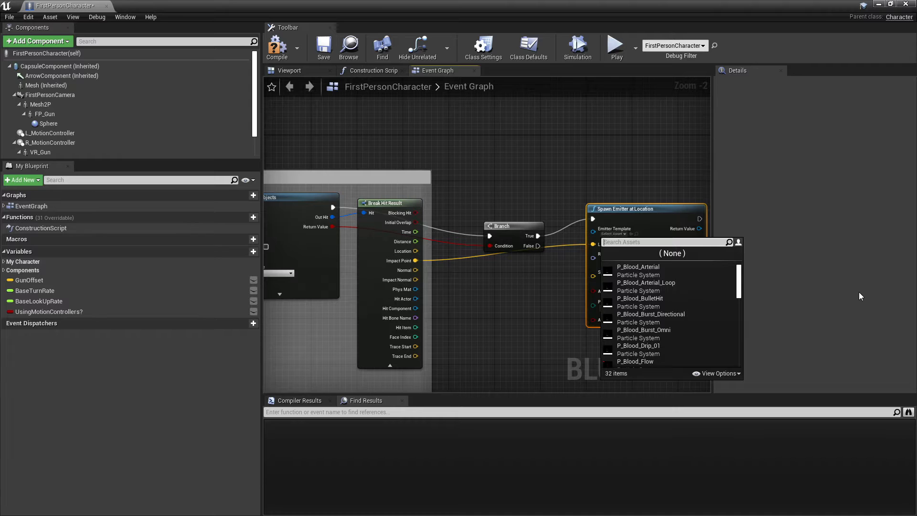
text(blood)
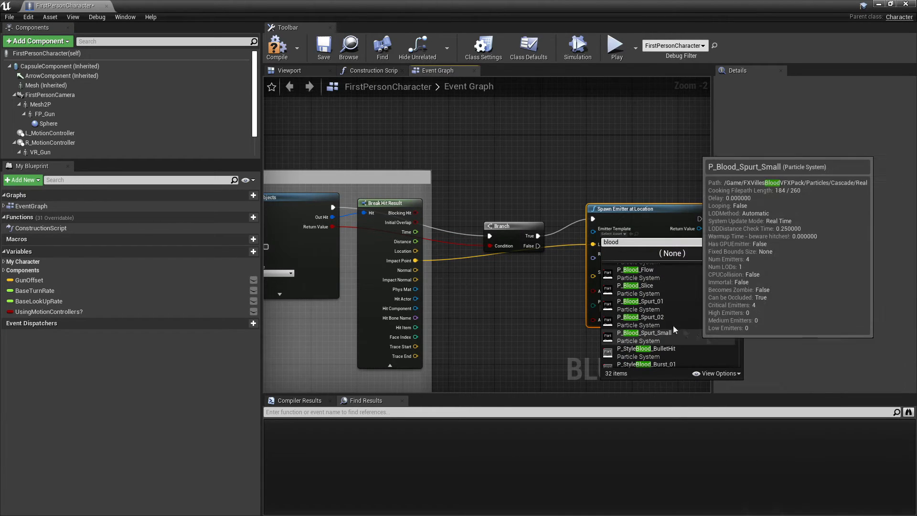
click(645, 332)
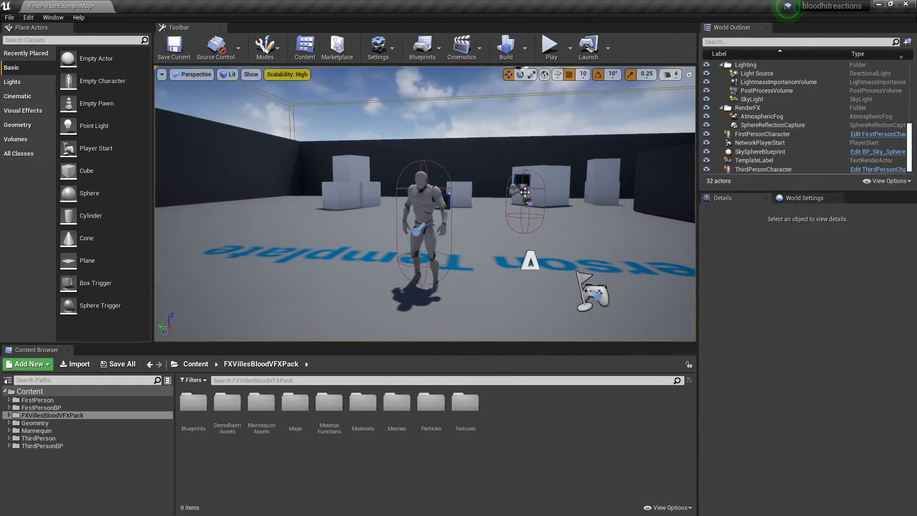
Select FirstPersonCharacter in the World Outliner and open P_Blood_Spurt_02 in Cascade.
click(762, 133)
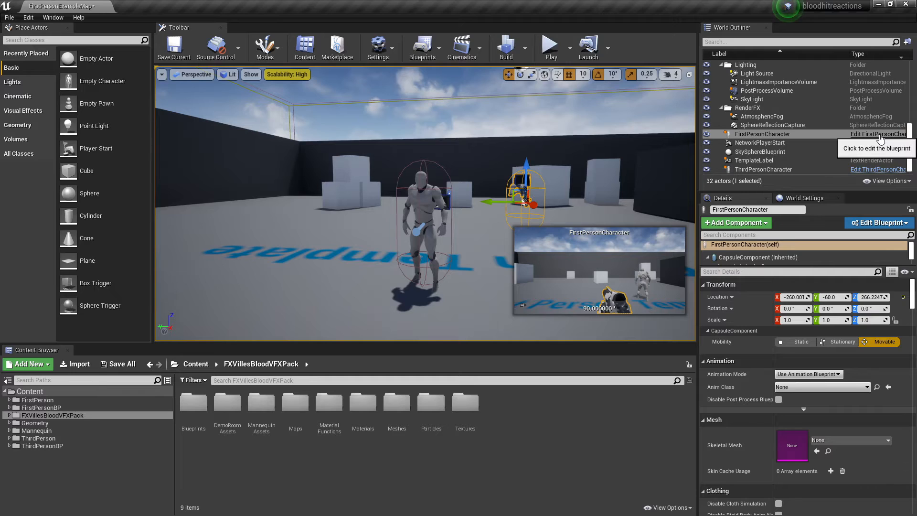
click(877, 133)
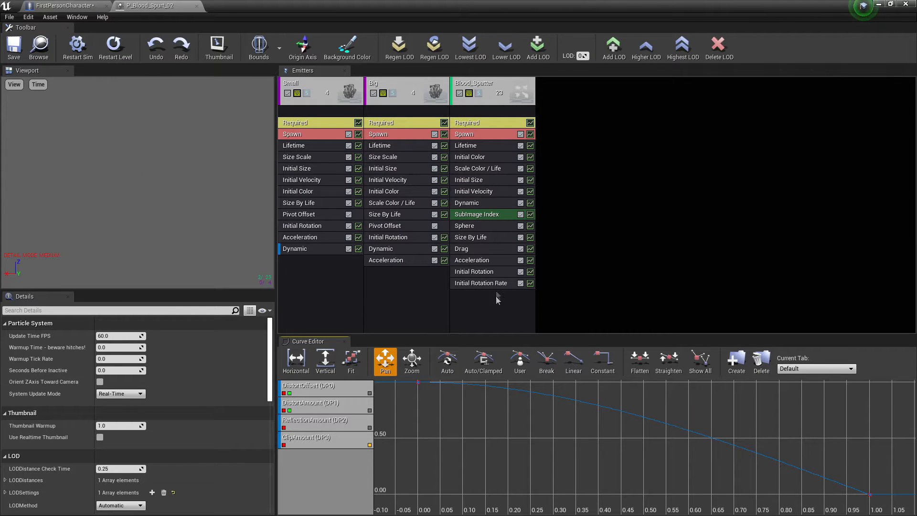
Add an Actor Collision module to the Blood_Spatter emitter and adjust its Drop Detail option.
right_click(474, 91)
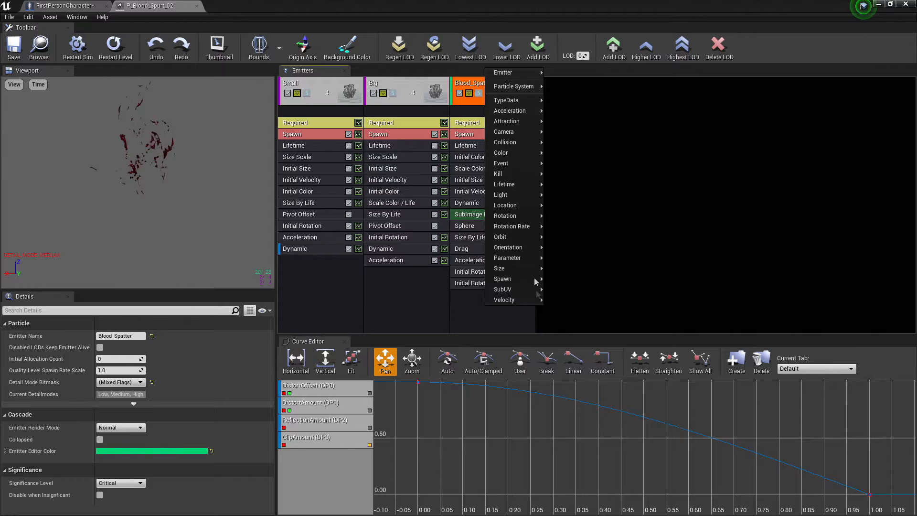
mouse_move(505, 143)
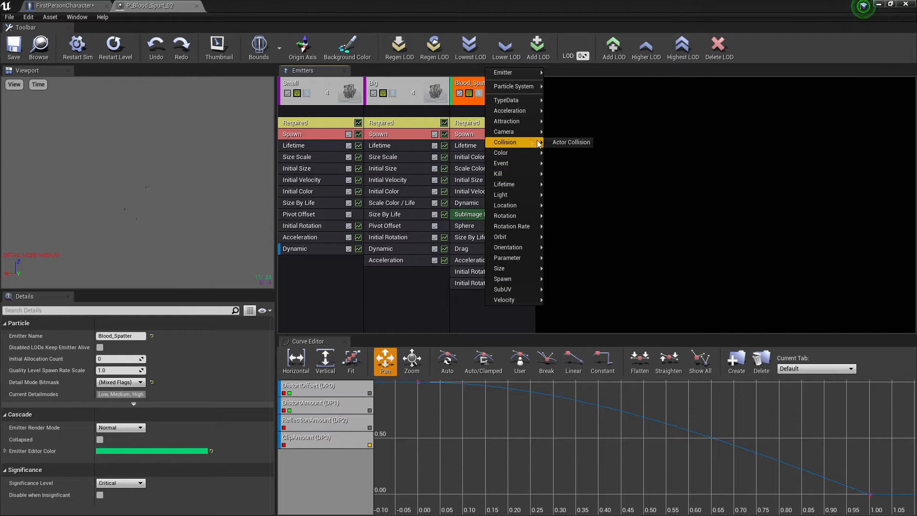
click(571, 142)
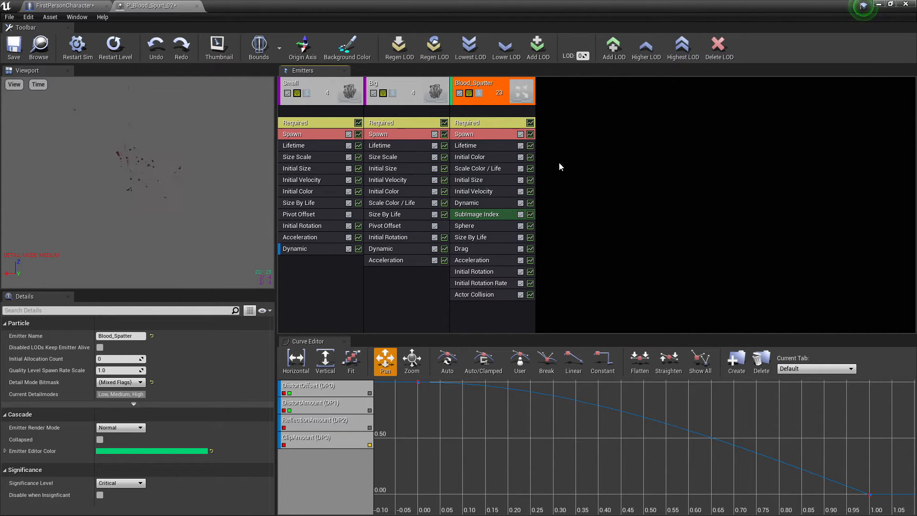
click(474, 294)
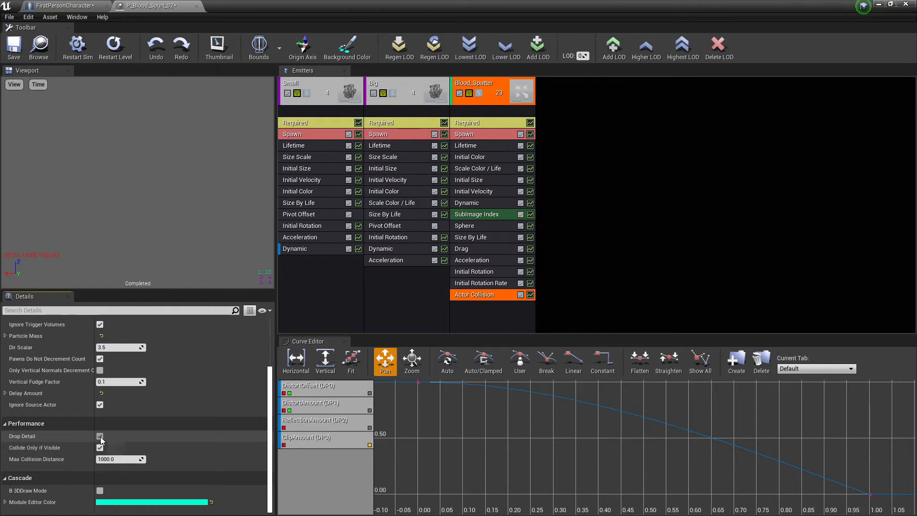
click(100, 436)
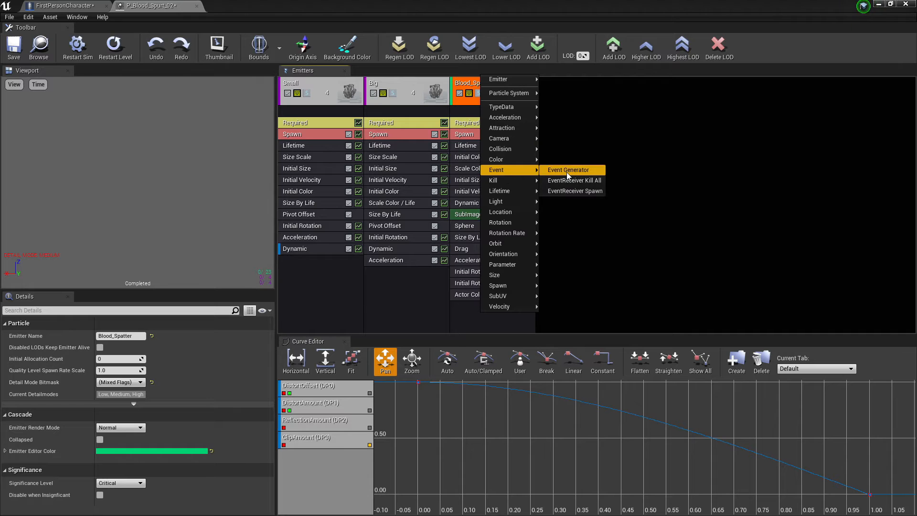
Add an Event Generator with a Collision event to Blood_Spatter and save the system.
click(568, 170)
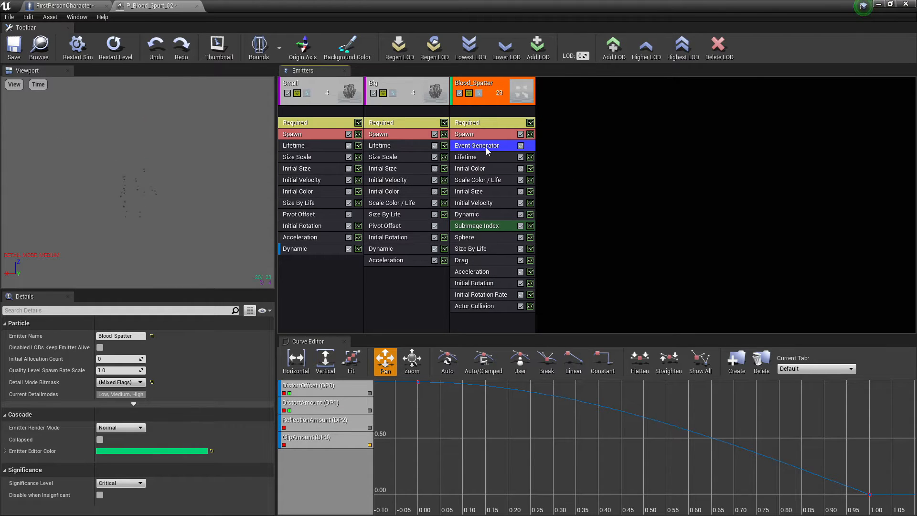
click(477, 145)
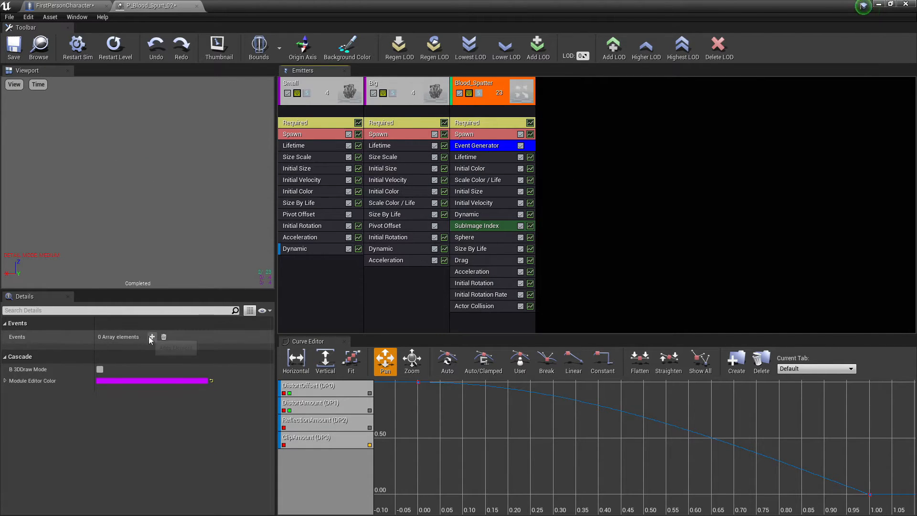
click(151, 336)
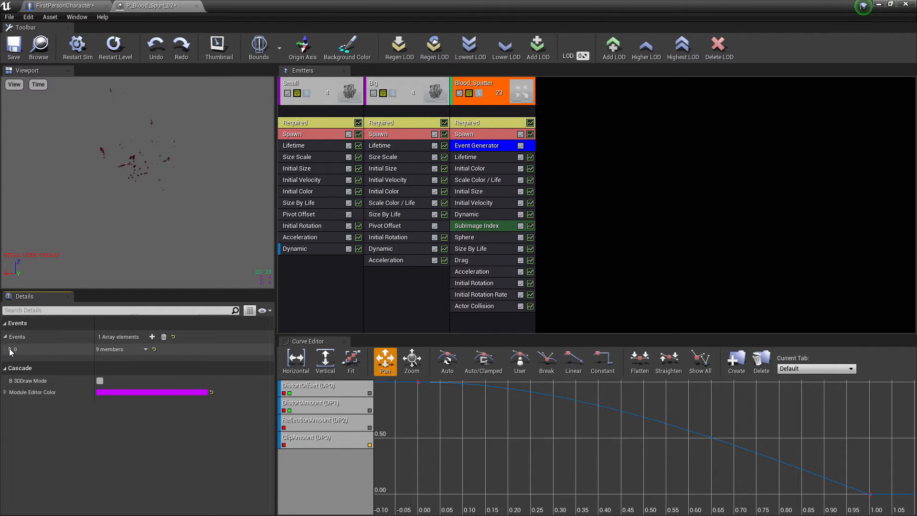
click(5, 349)
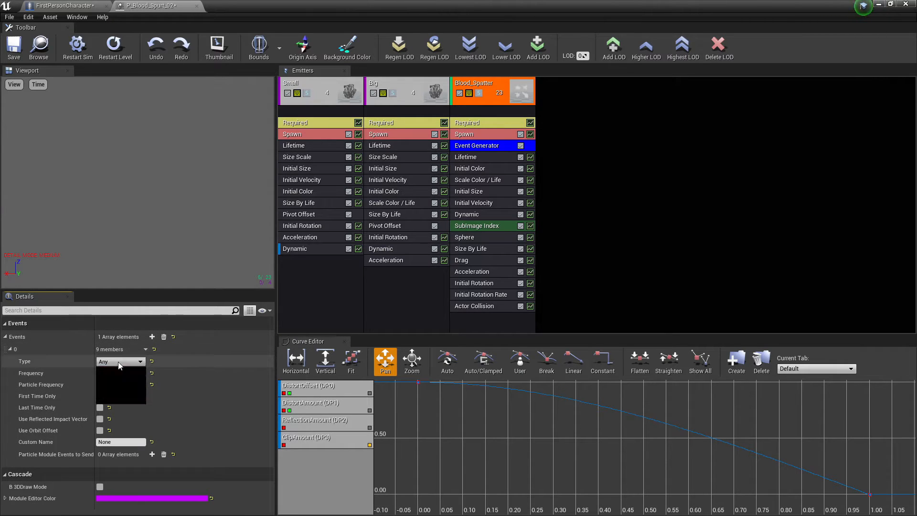
click(117, 361)
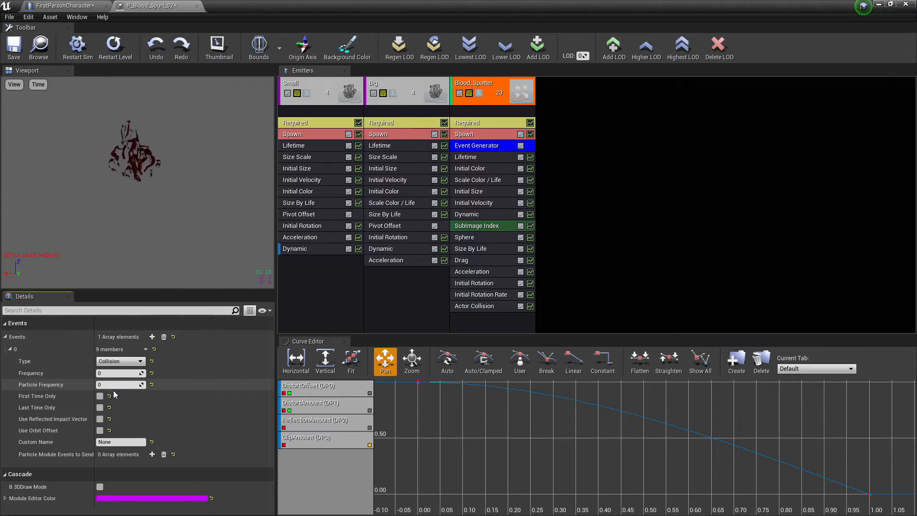
click(12, 47)
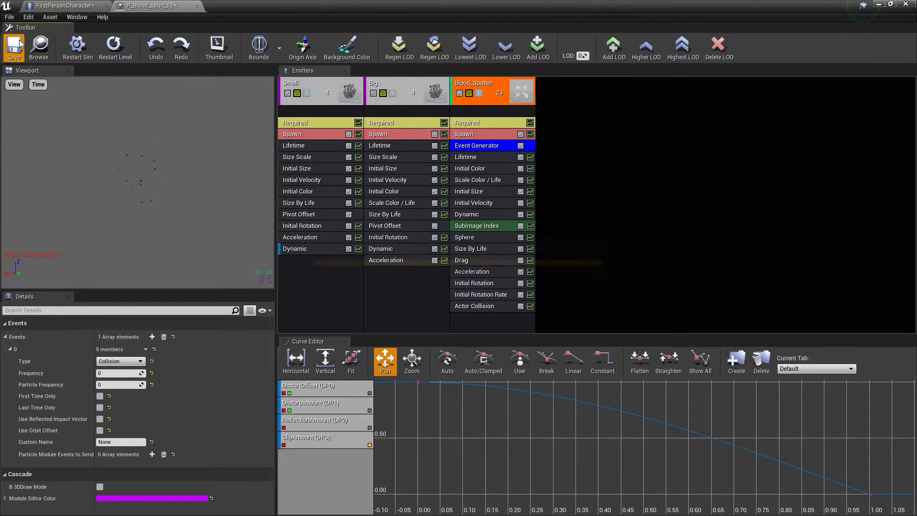
click(13, 47)
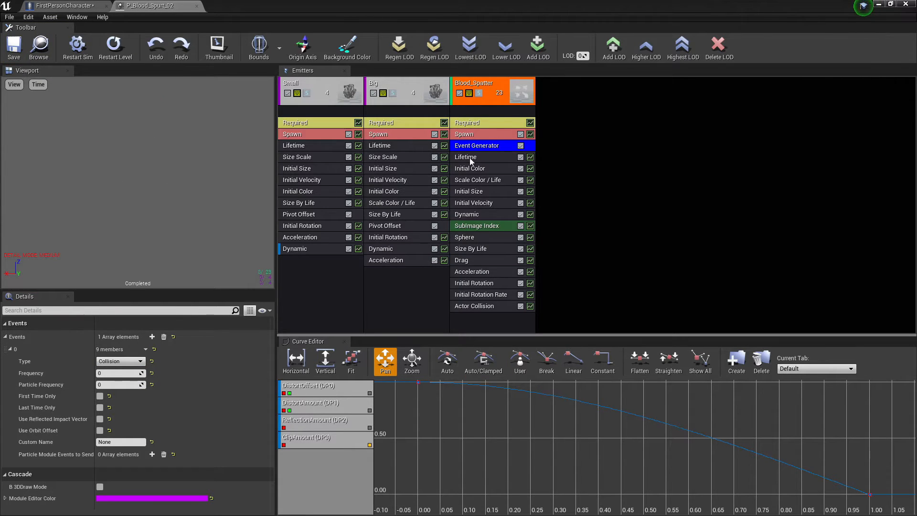
click(65, 5)
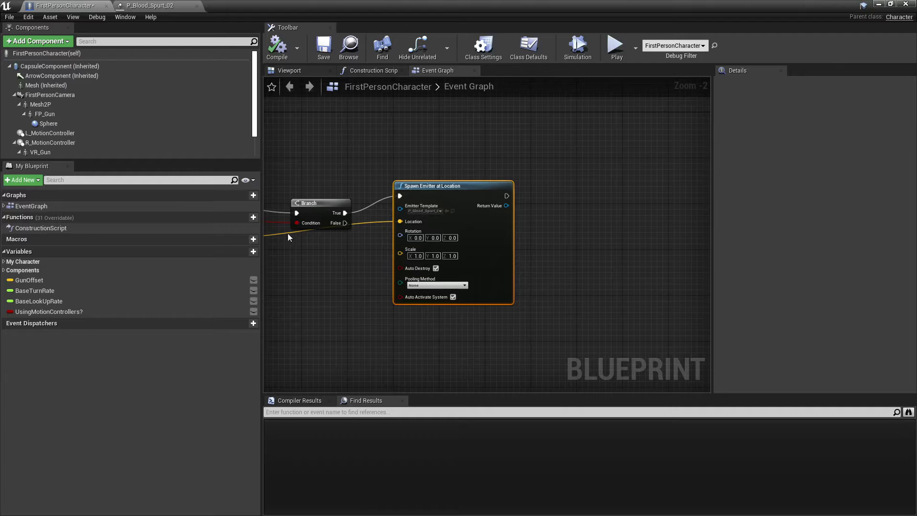
Bind the spawned emitter's On Particle Collide to a new custom event, Whenparticlecollides.
drag(453, 186, 386, 154)
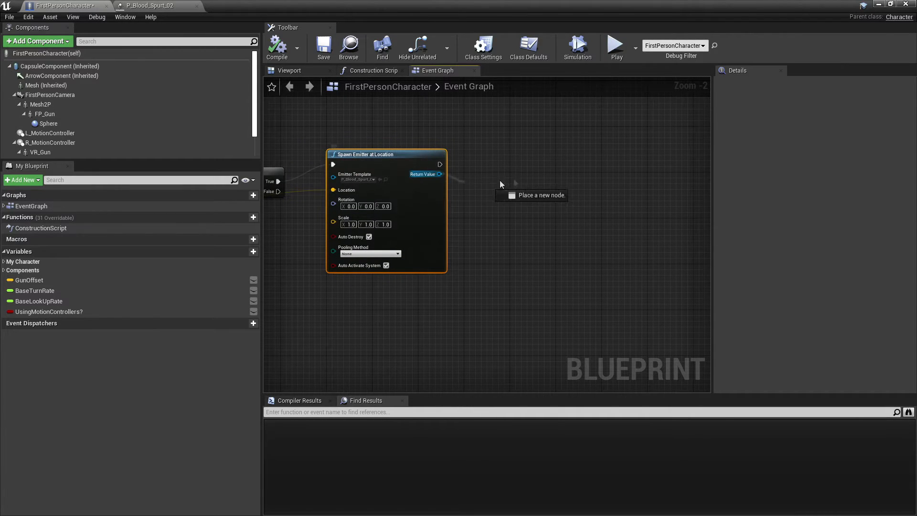
drag(438, 173, 526, 183)
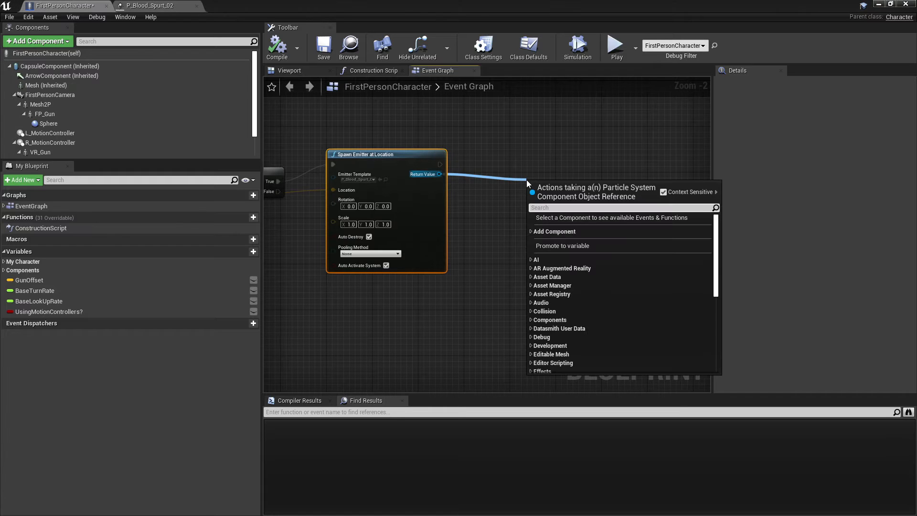
text(bind to event part)
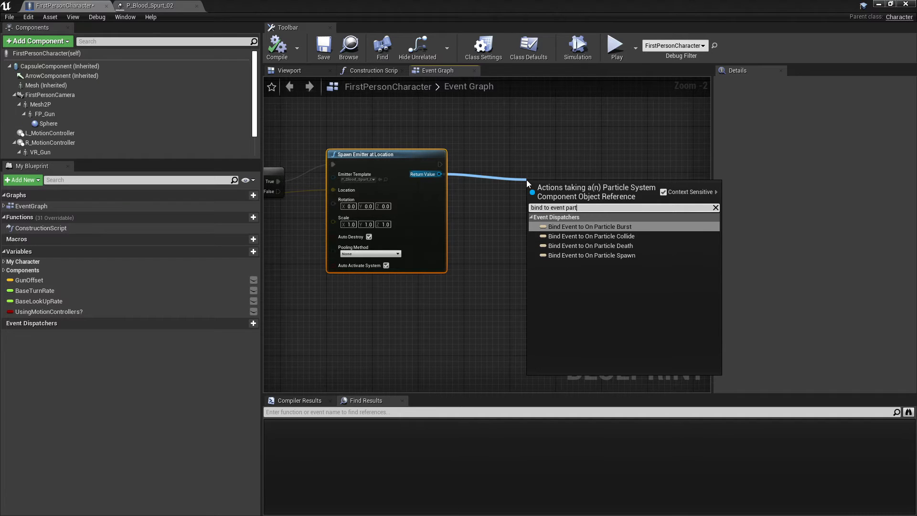
click(590, 235)
text(add)
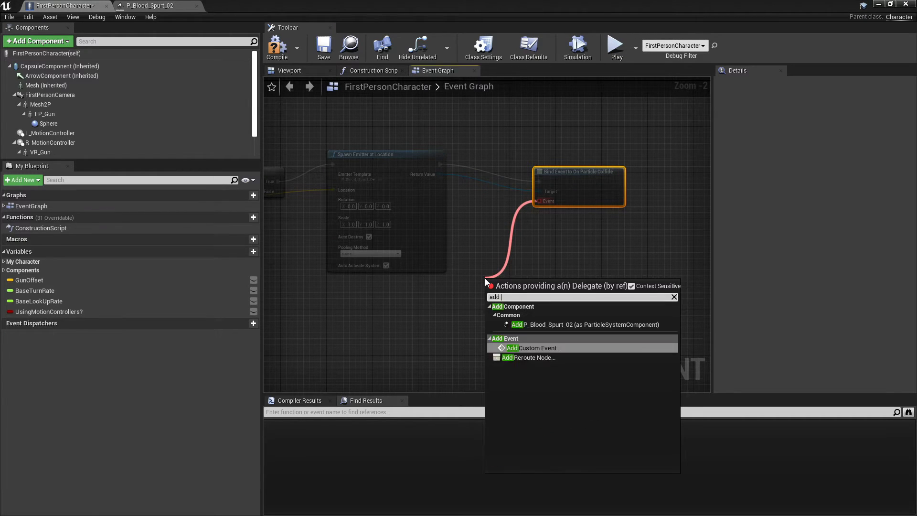
click(534, 347)
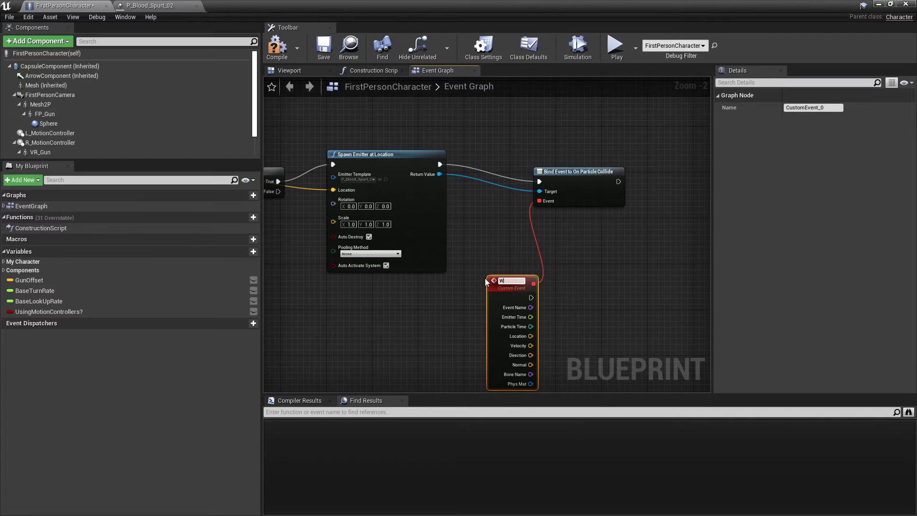
text(henparticle)
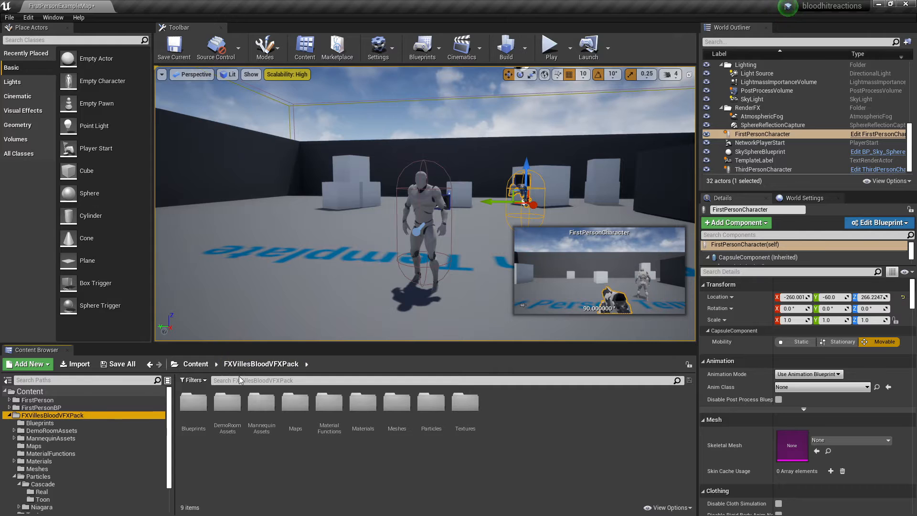
Search 'decal' and preview MI_BloodDecal_A_Toon on the level floor.
text(decal)
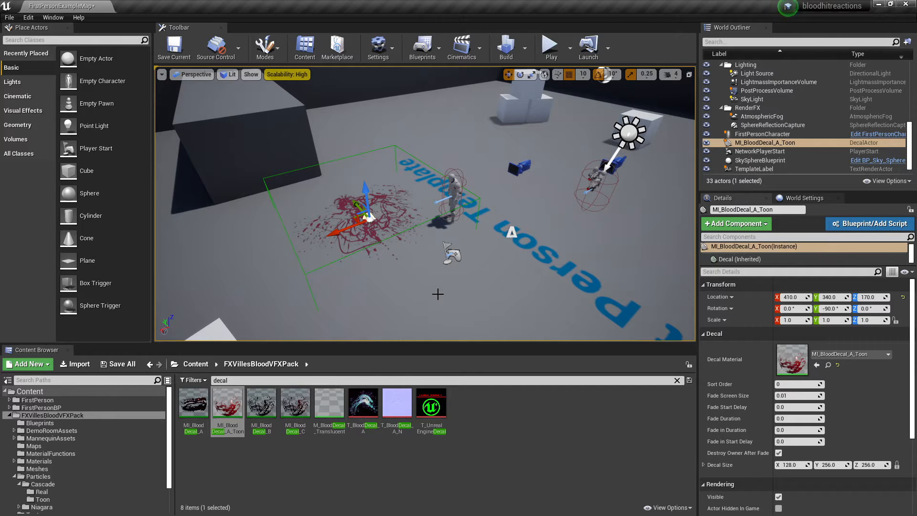
click(761, 133)
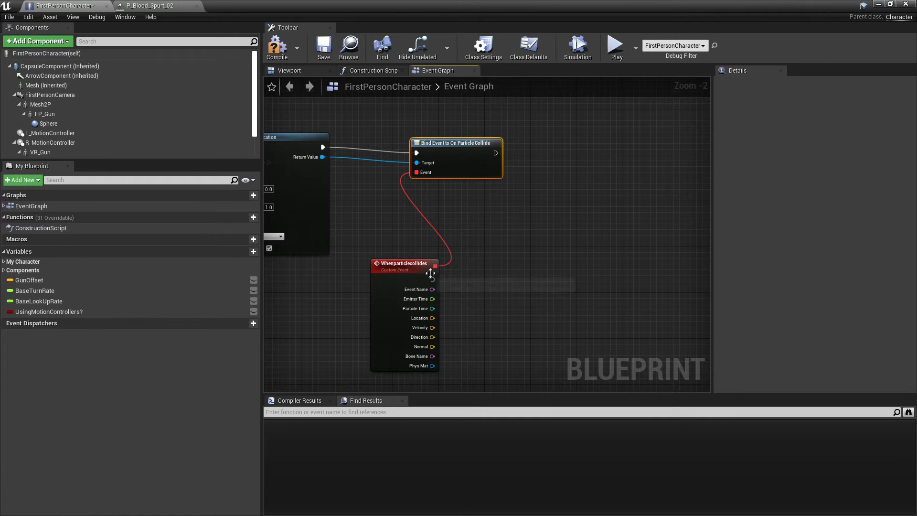
Spawn a decal from Whenparticlecollides using the MI_BloodDecal blood material.
drag(432, 279, 582, 271)
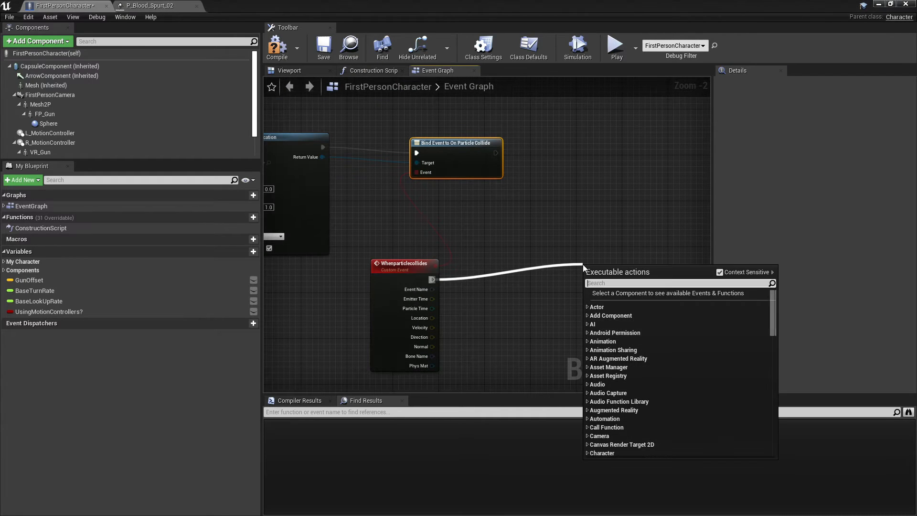
text(spawn deca)
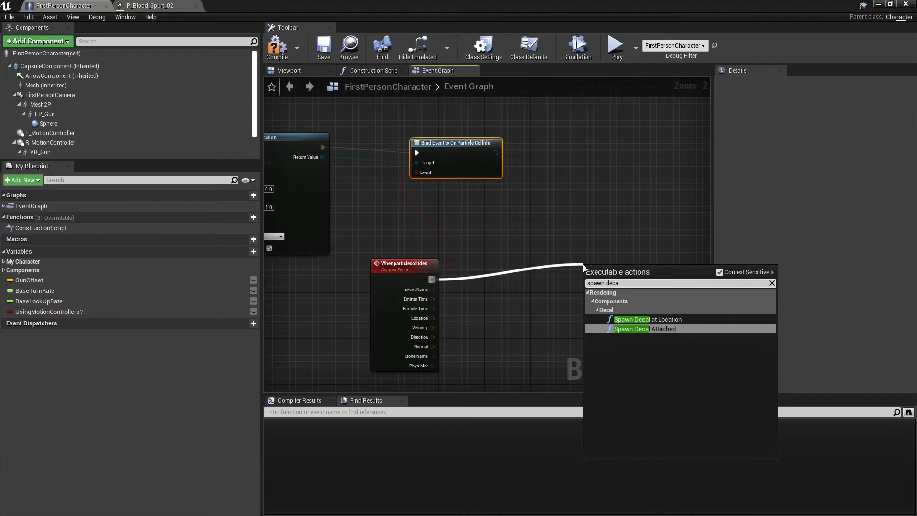
click(630, 318)
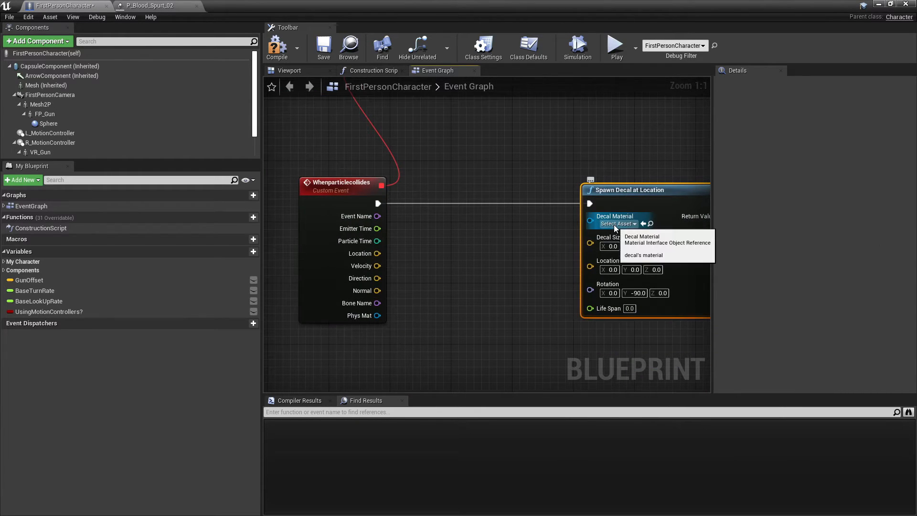
click(617, 224)
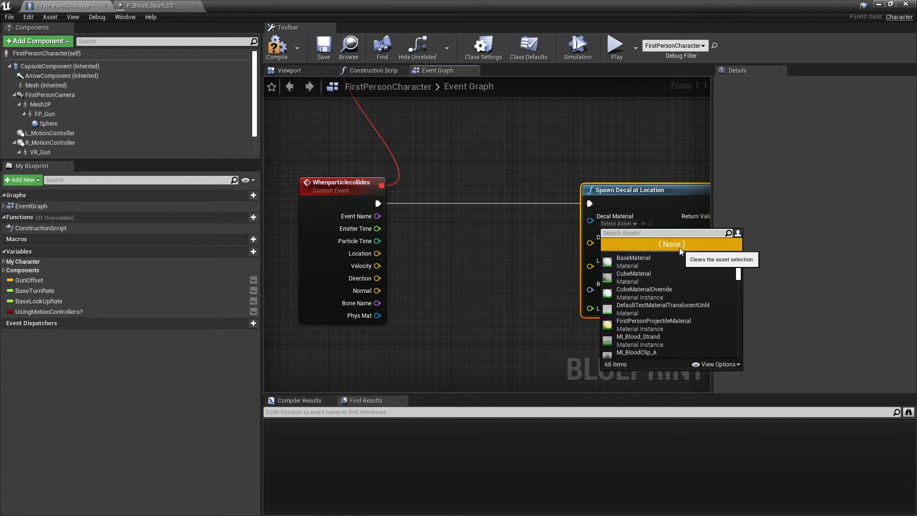
text(decal)
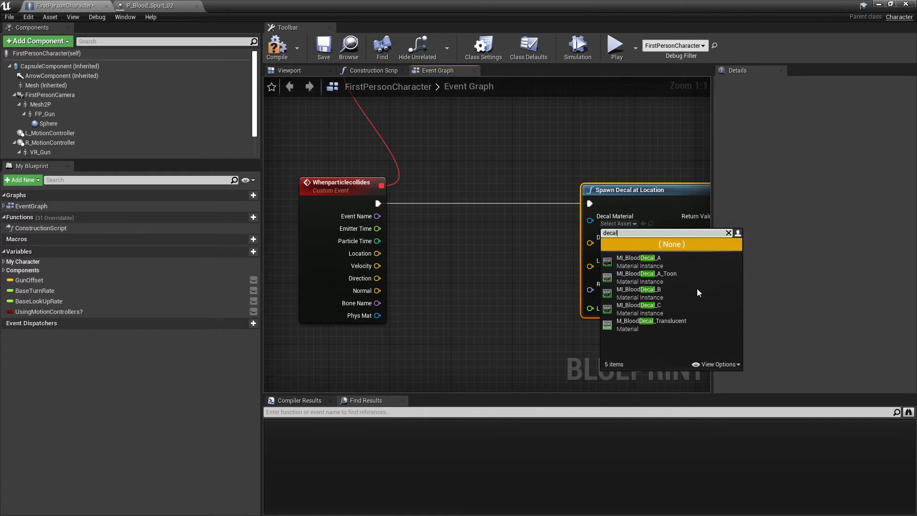
click(638, 258)
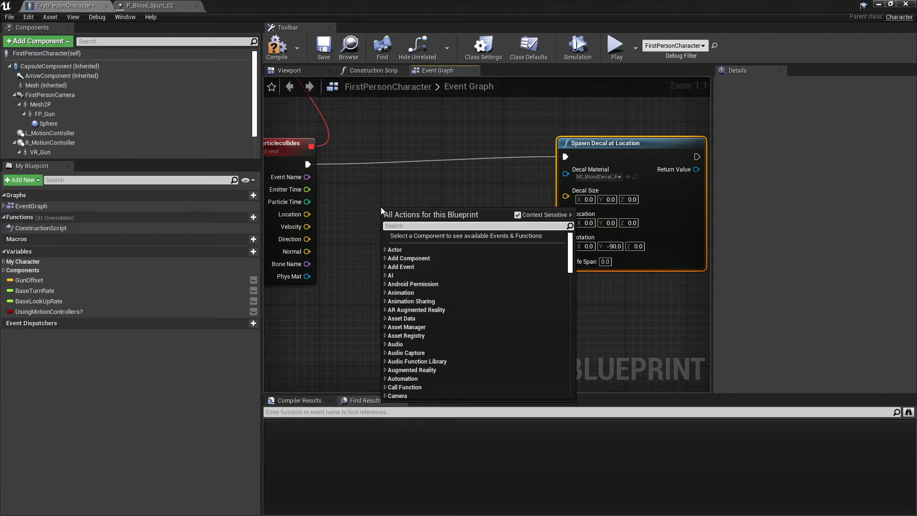
Give the decal a random 20–30 size, normal-aligned rotation, and a 10-second life span.
text(random flo)
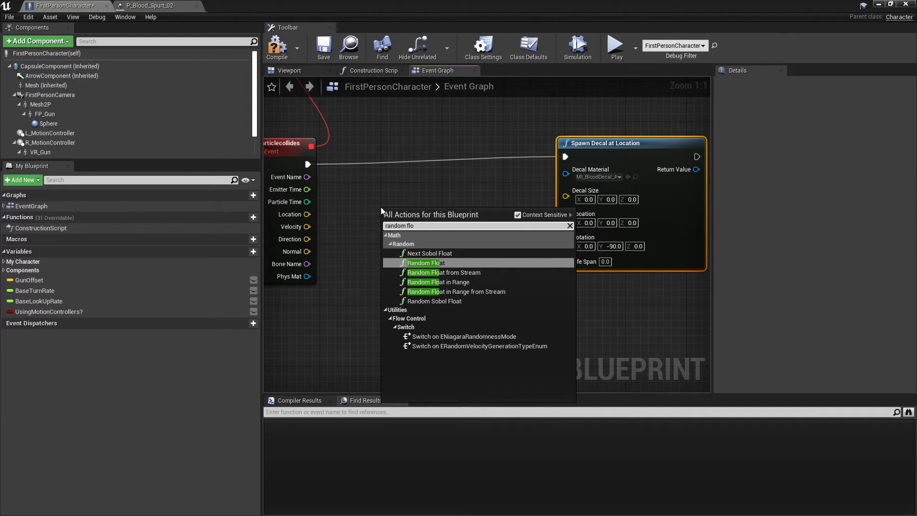
click(438, 282)
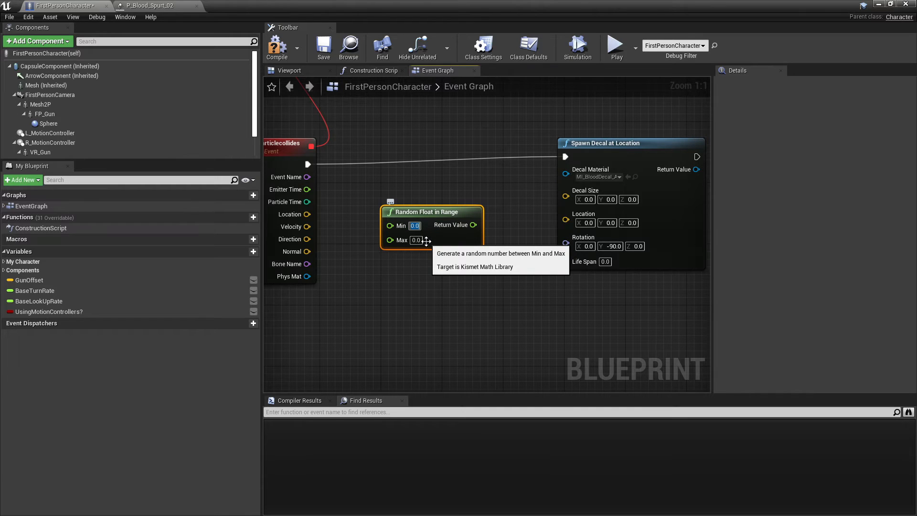
text(20)
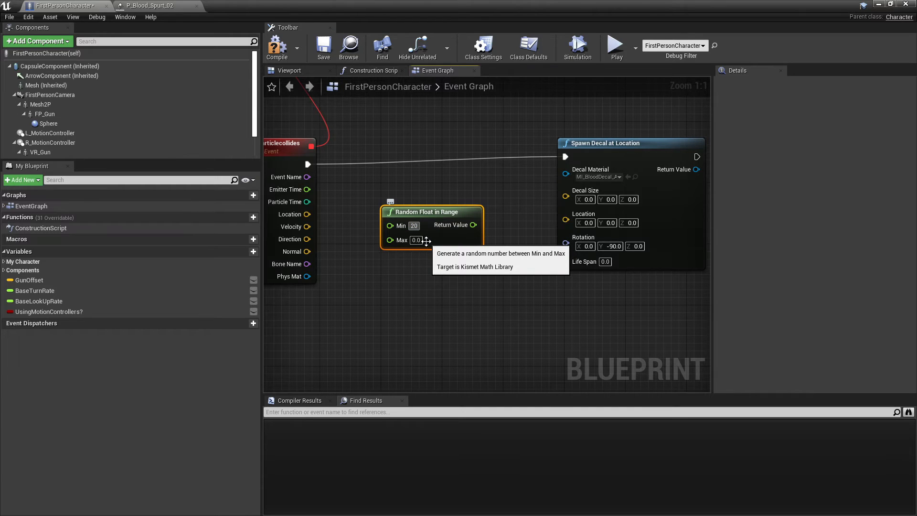
text(30.0)
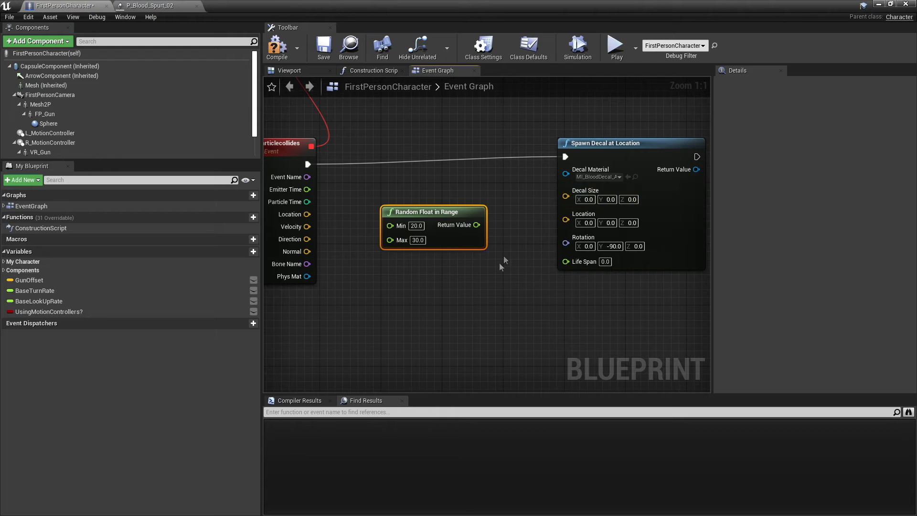
drag(477, 224, 585, 199)
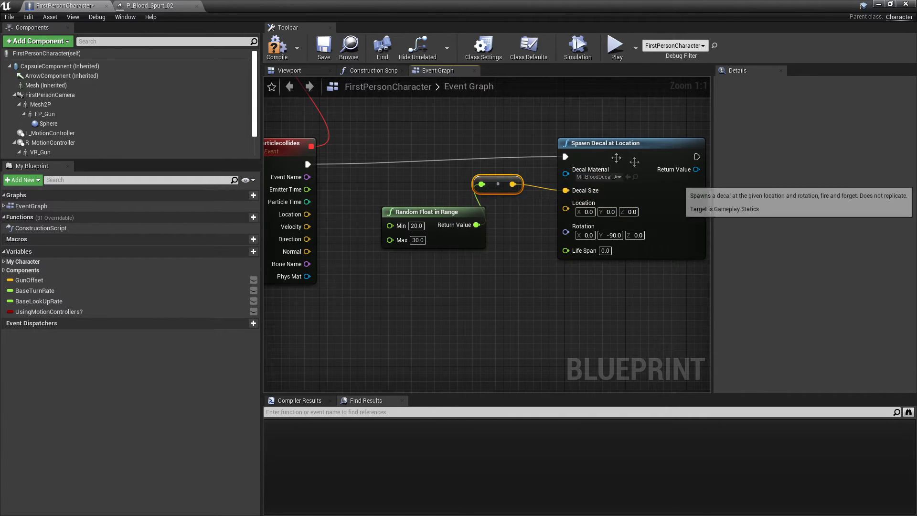
mouse_move(438, 217)
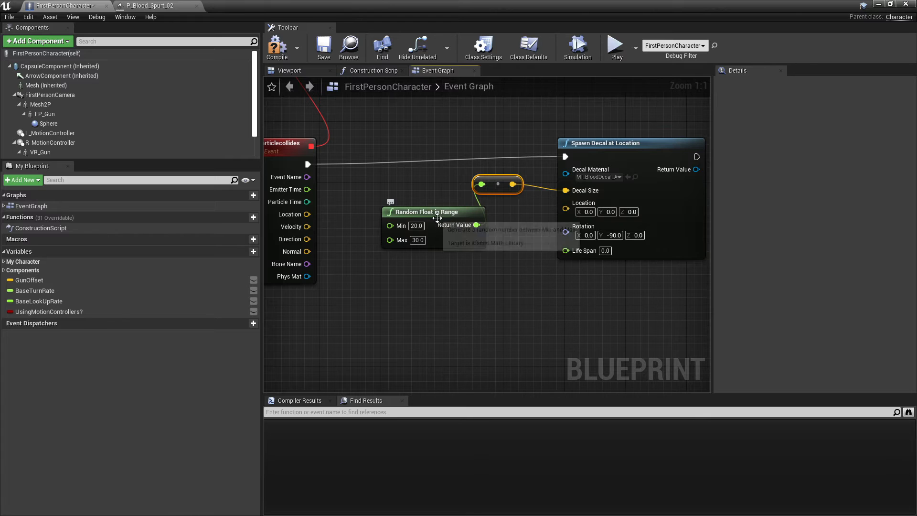
drag(436, 211, 418, 188)
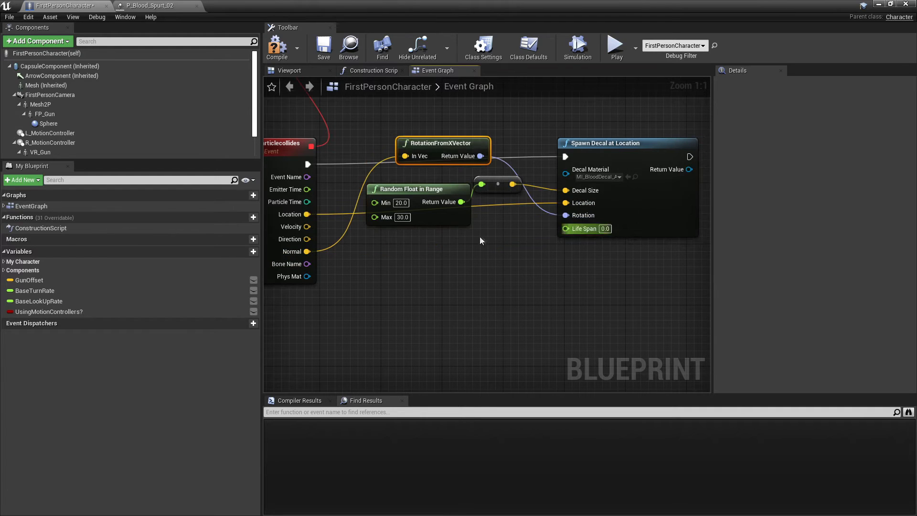
drag(443, 143, 427, 288)
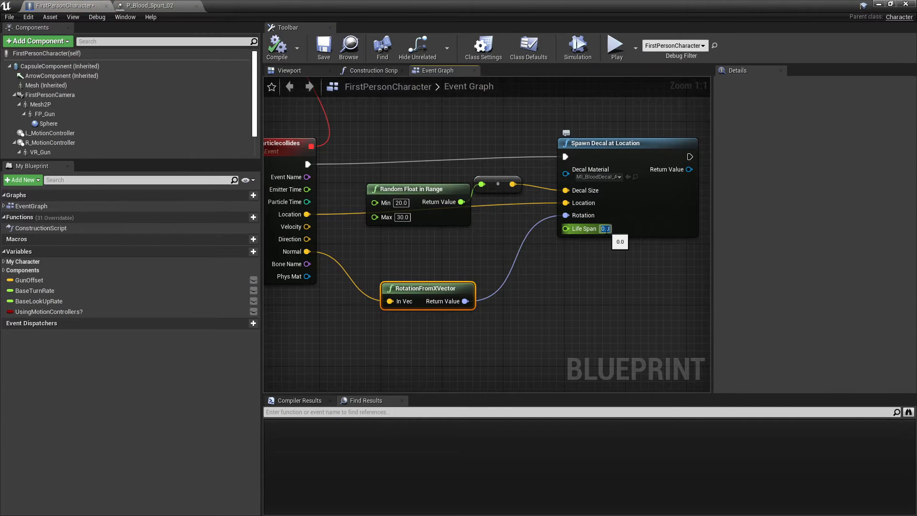
text(10.0)
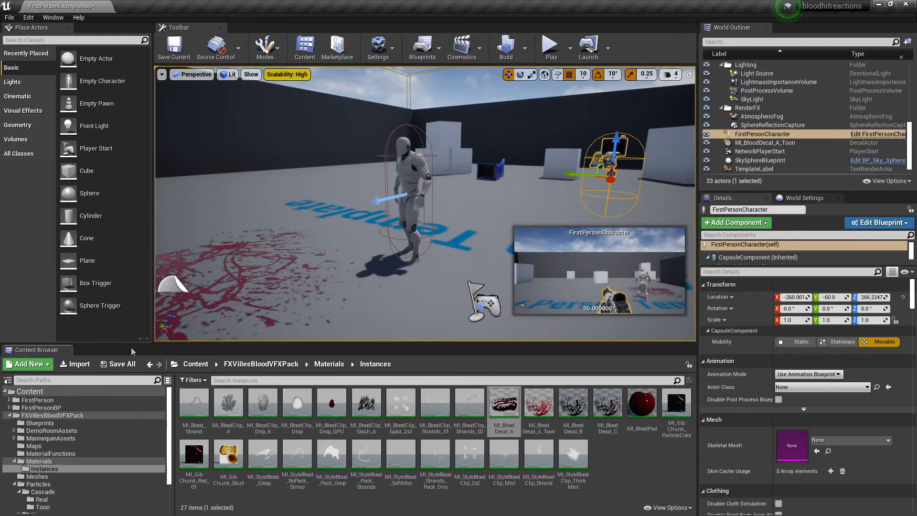
mouse_move(537, 404)
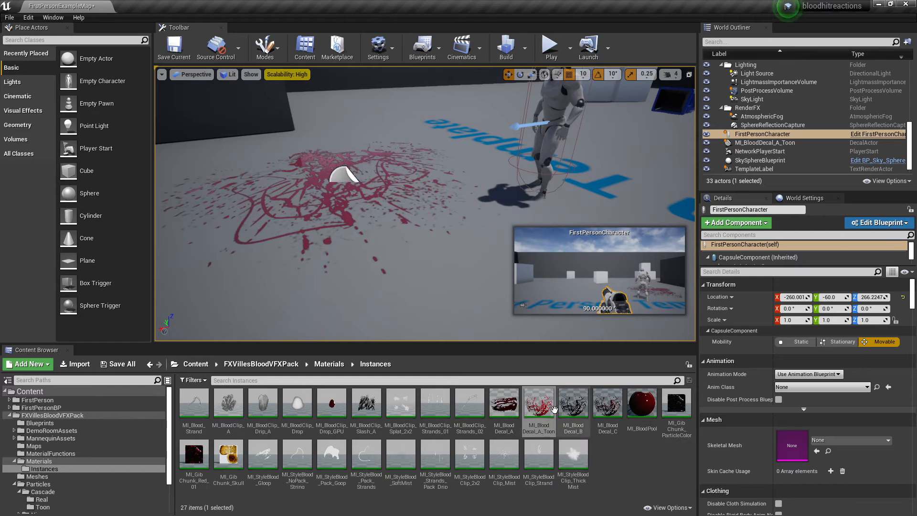
Open MI_BloodDecal_A_Toon and check its Decal Blend Mode.
double_click(538, 404)
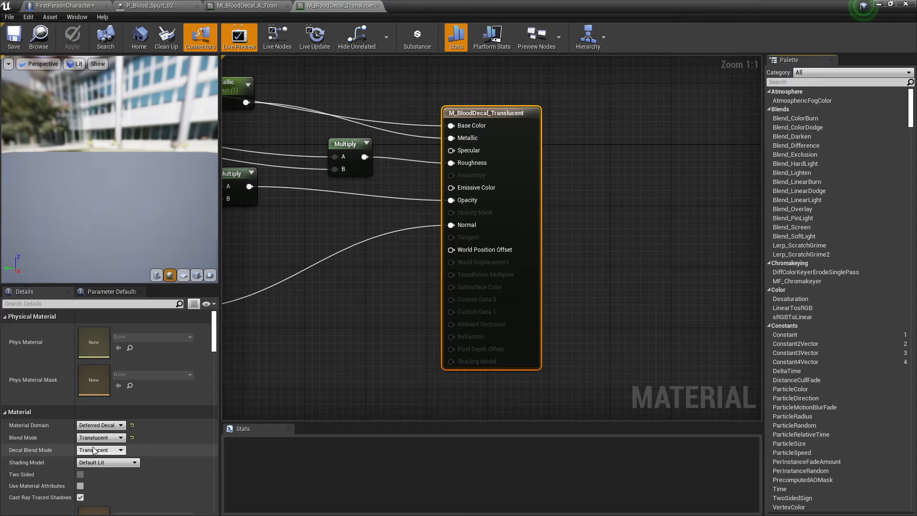
click(100, 450)
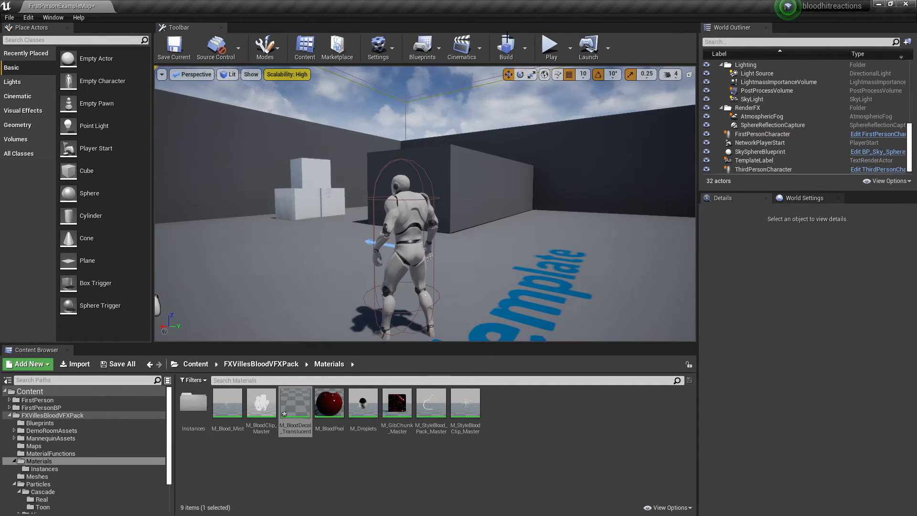
Return to the FXVillesBloodVFXPack folder and select the ThirdPersonCharacter dummy in the level.
click(549, 47)
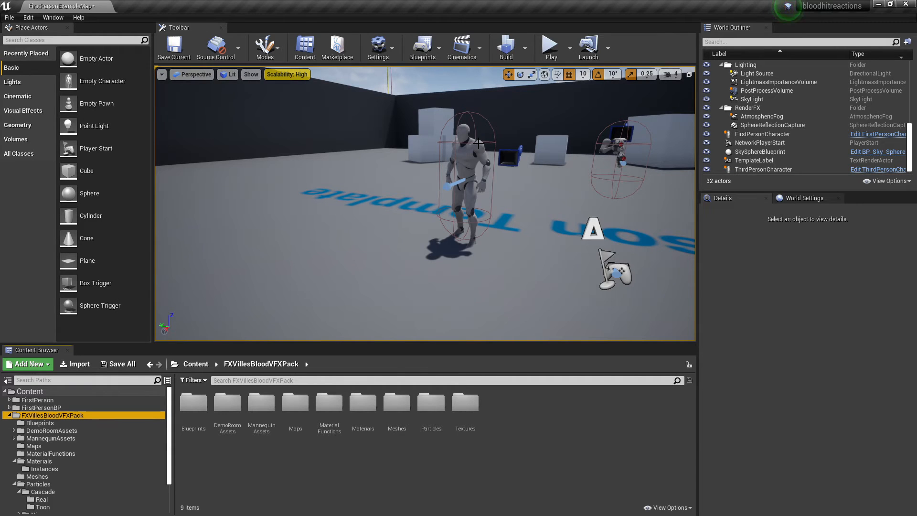
click(462, 164)
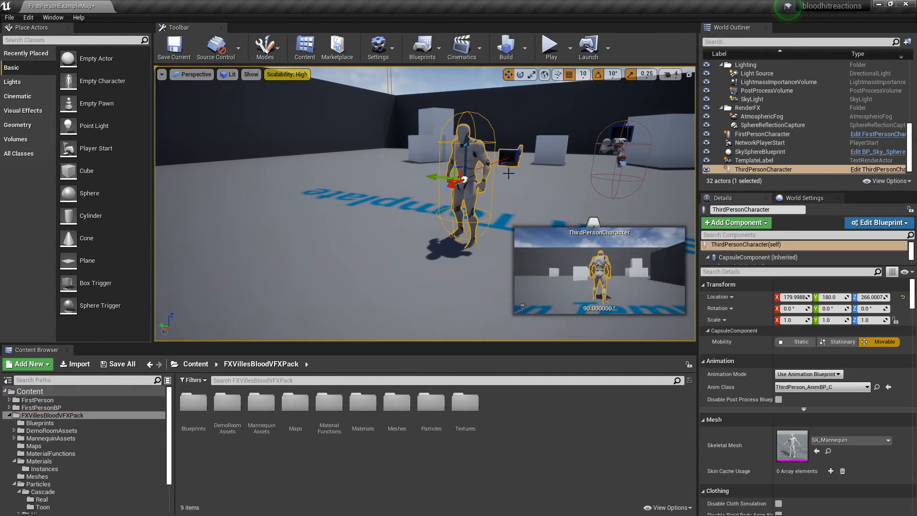
mouse_move(875, 169)
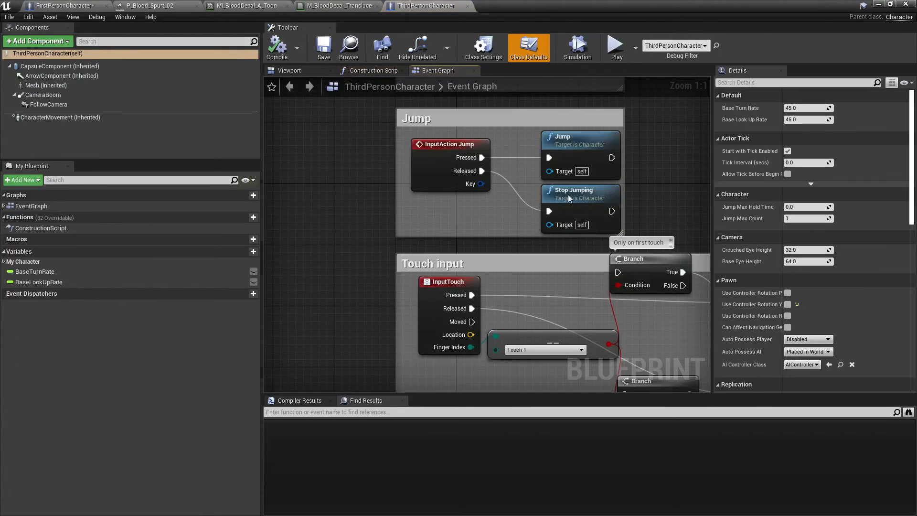
Route Event AnyDamage through Do Once into Set Collision Enabled, Physics Only, on the capsule.
scroll(down, 3)
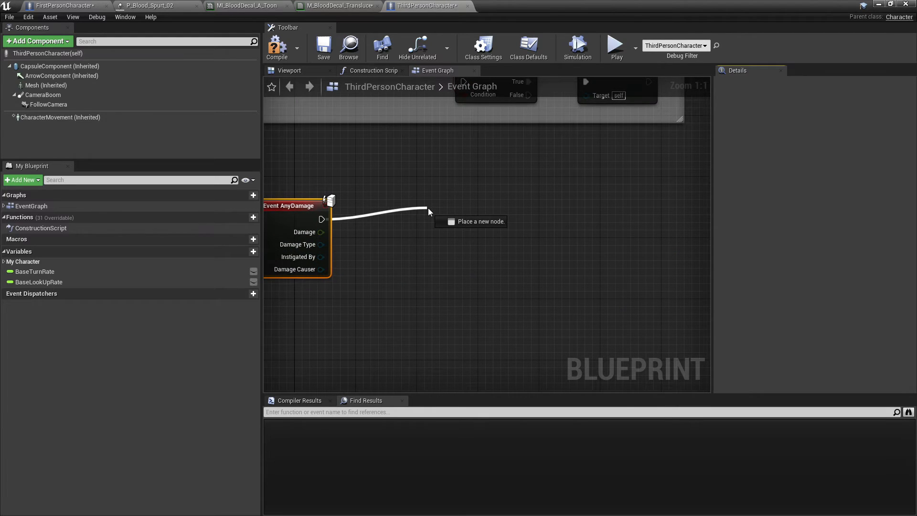
text(do once)
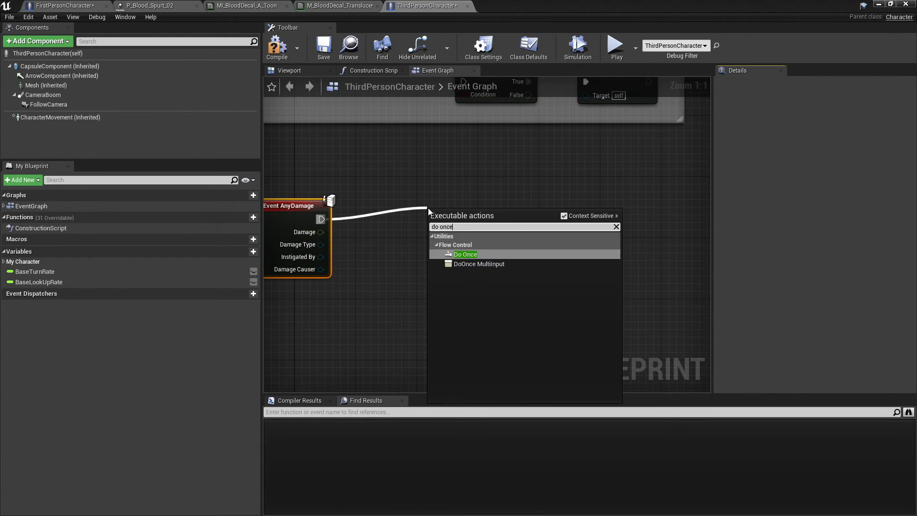
click(465, 254)
text(set col)
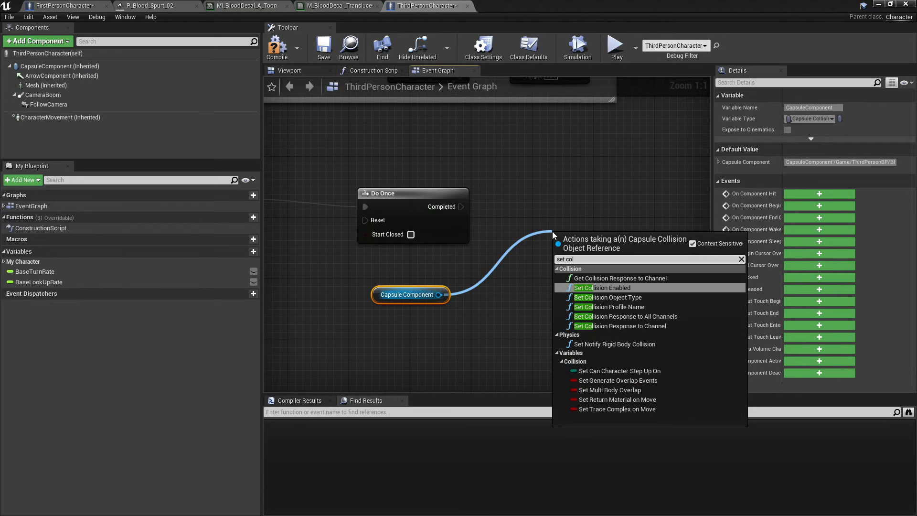
click(603, 287)
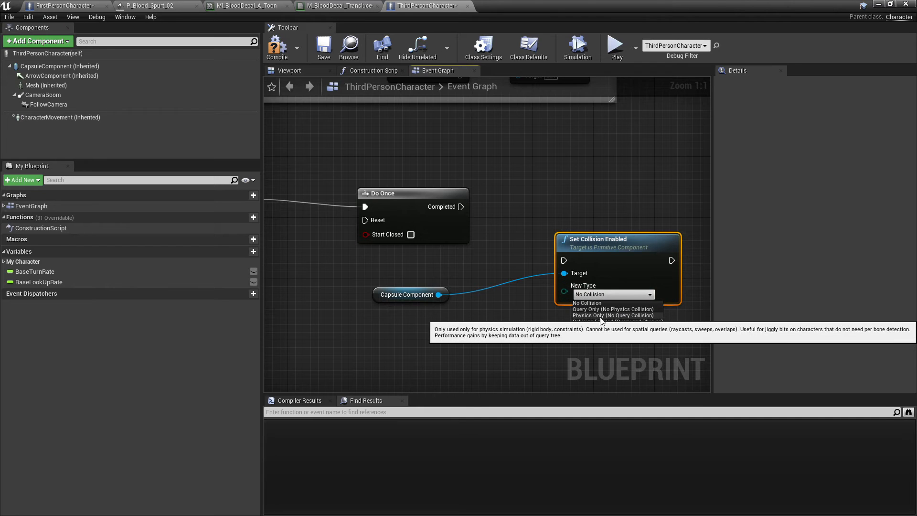
click(612, 316)
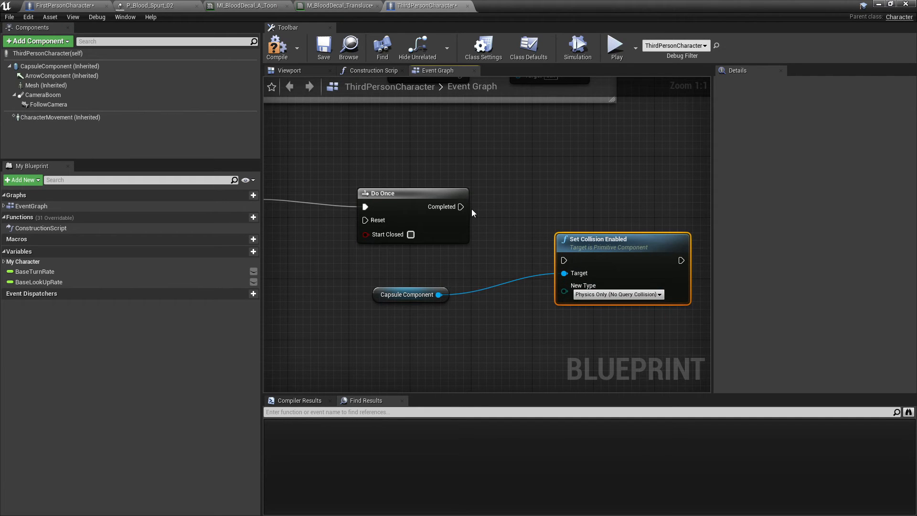
drag(462, 207, 564, 260)
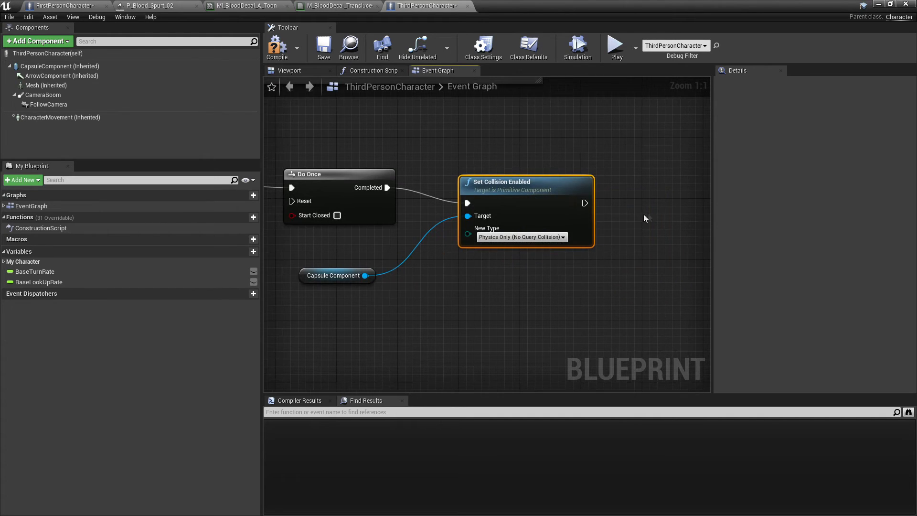
Add a Play Anim Montage node after Set Collision Enabled.
drag(585, 203, 647, 194)
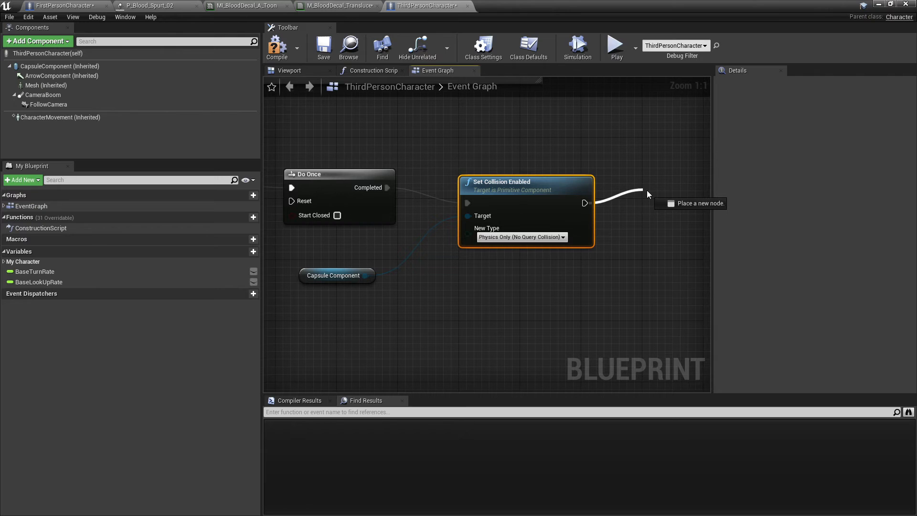
text(play anim m)
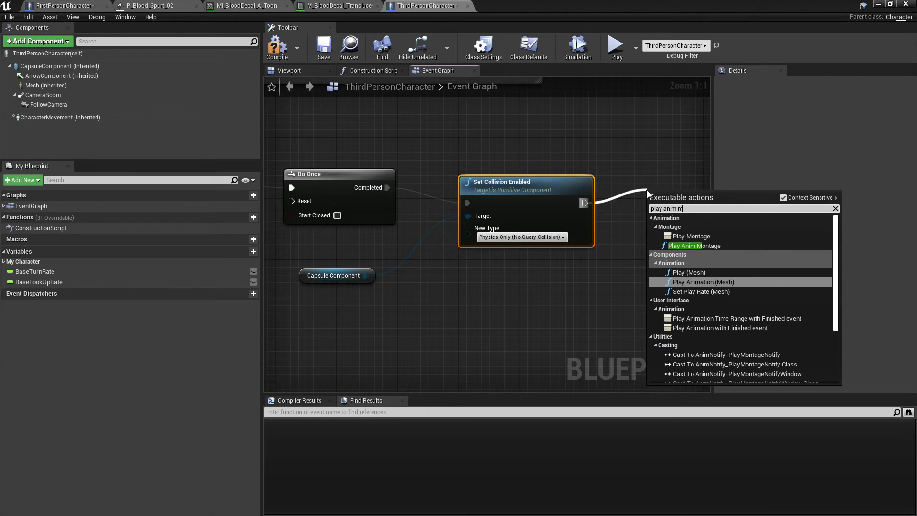
click(694, 245)
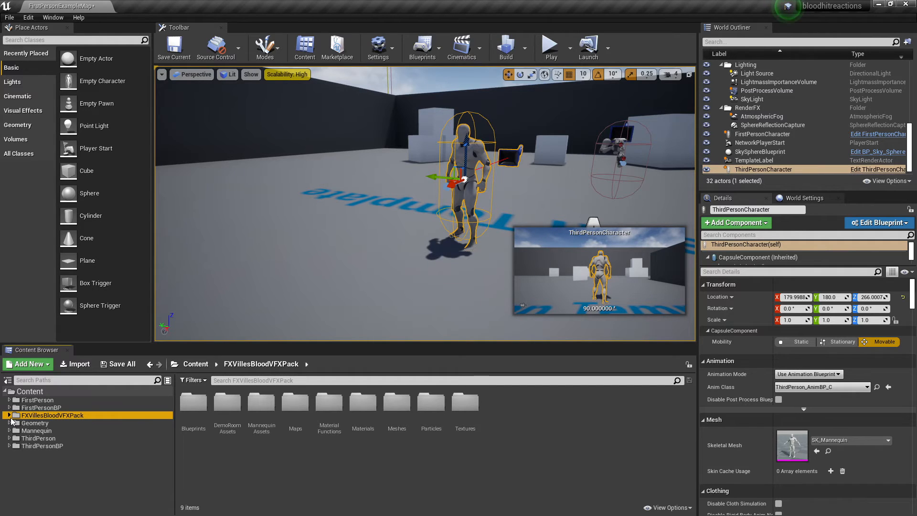
Inspect the Frank_RPG_Assassin_Die01 animation in ThirdPersonBP Blueprints, then return to the character's event graph.
click(42, 446)
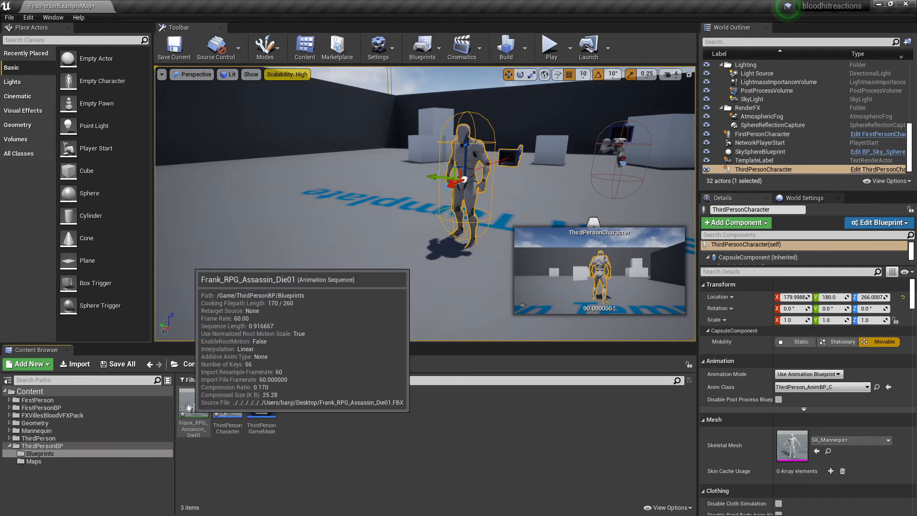
right_click(193, 404)
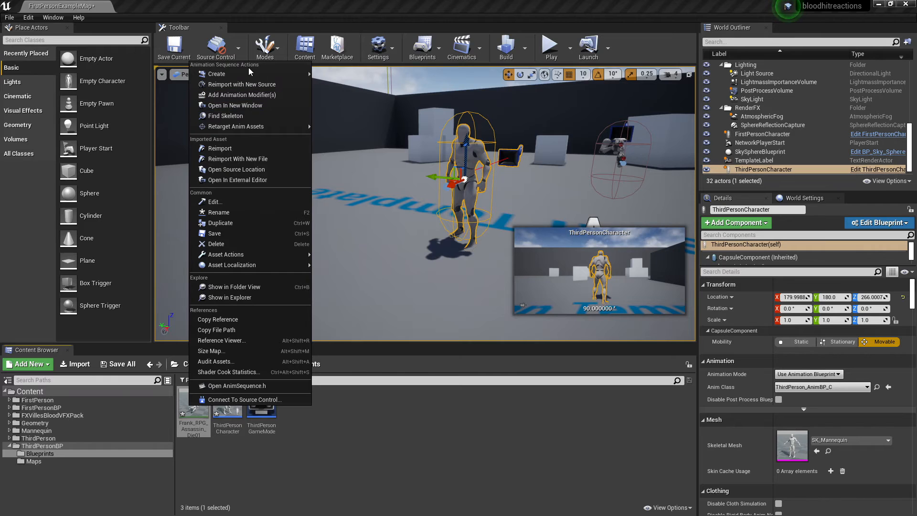
mouse_move(216, 73)
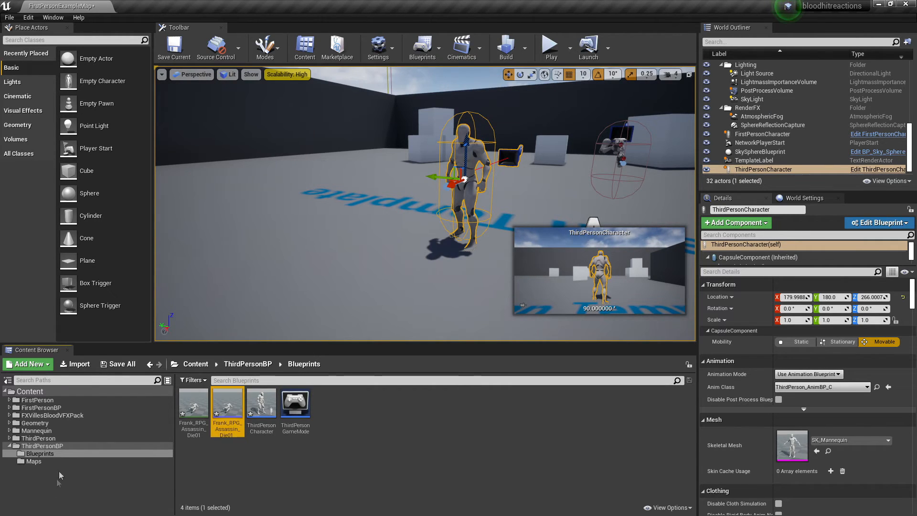
click(37, 438)
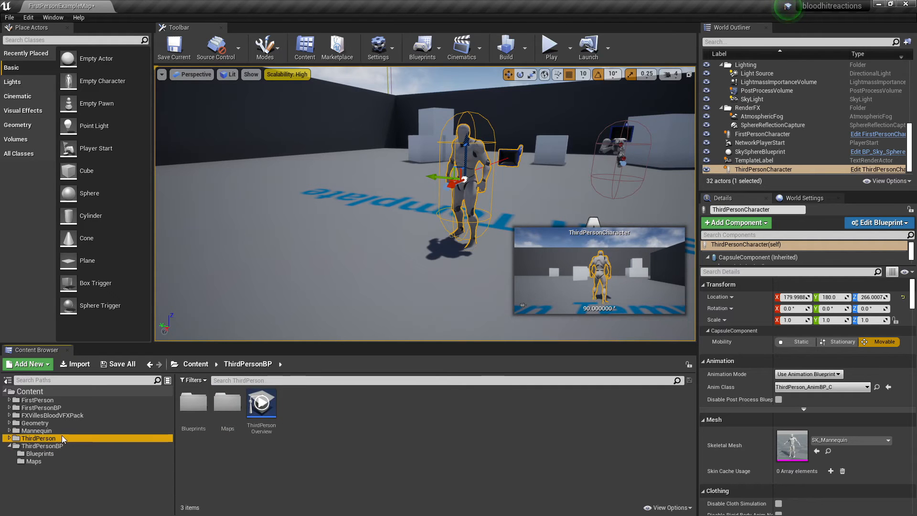
click(37, 430)
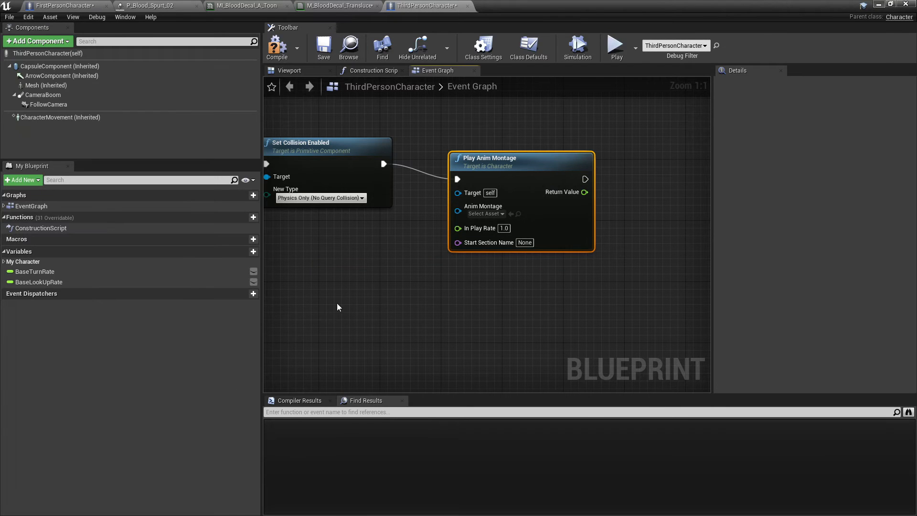
In ThirdPerson_AnimBP, feed the Default state machine through a DefaultSlot node into Output Pose.
click(515, 5)
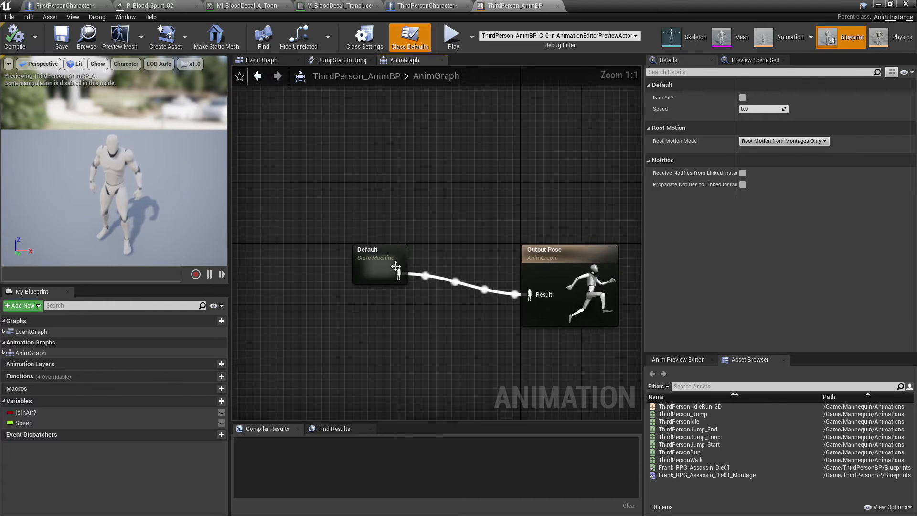
drag(403, 274, 418, 193)
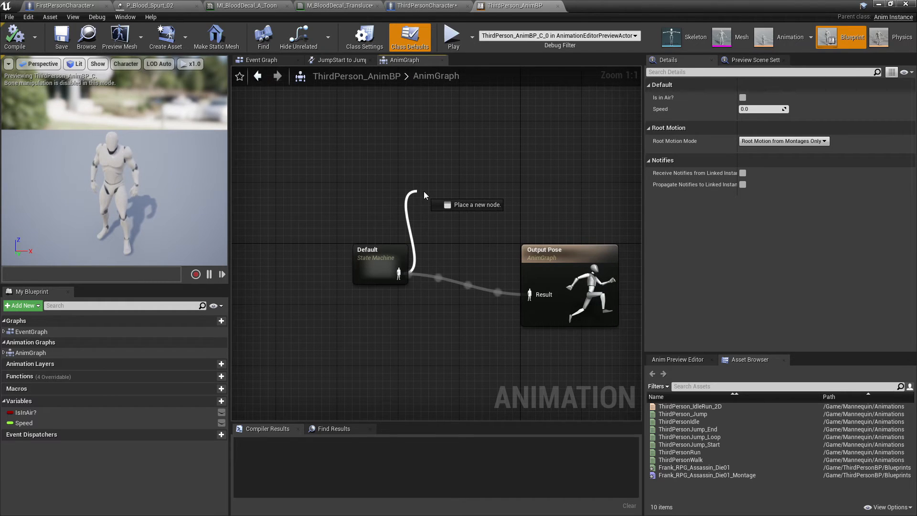
click(459, 205)
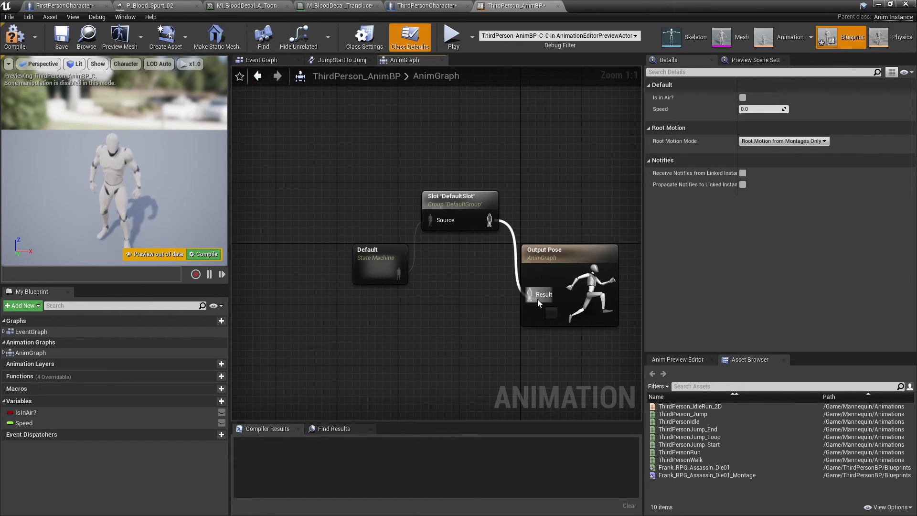
click(459, 211)
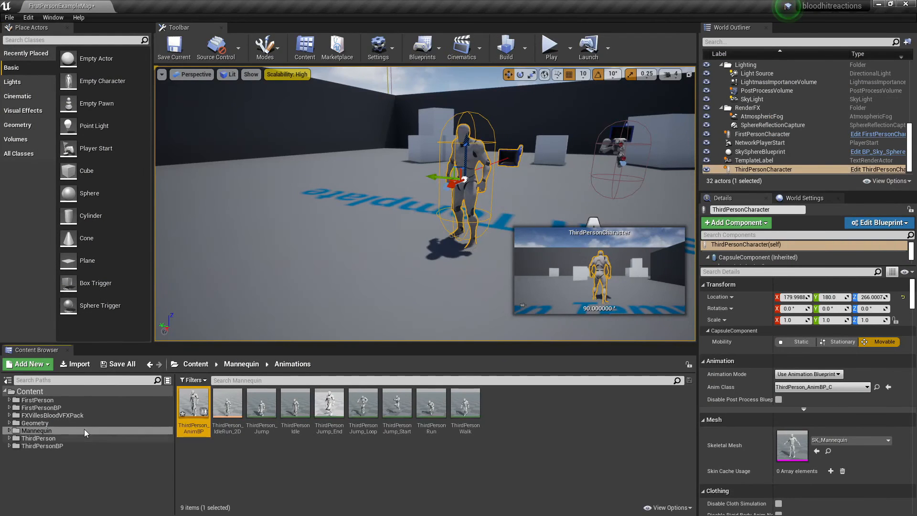
Turn off Enable Auto Blend Out on Frank_RPG_Assassin_Die01_Montage and return to the character blueprint.
click(42, 446)
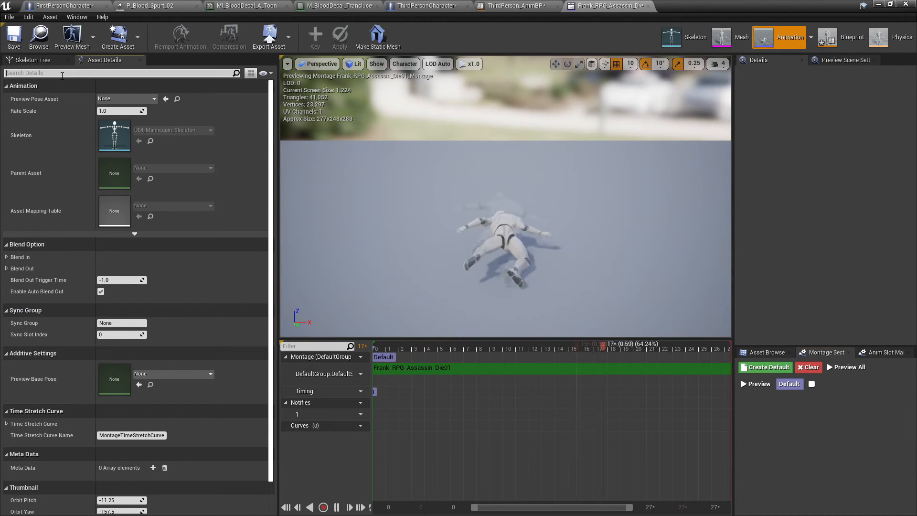
text(enab)
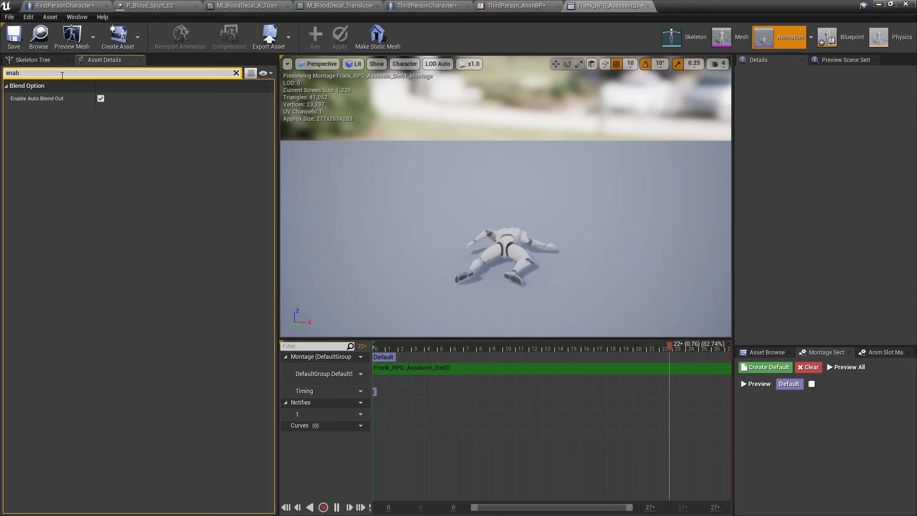
click(100, 98)
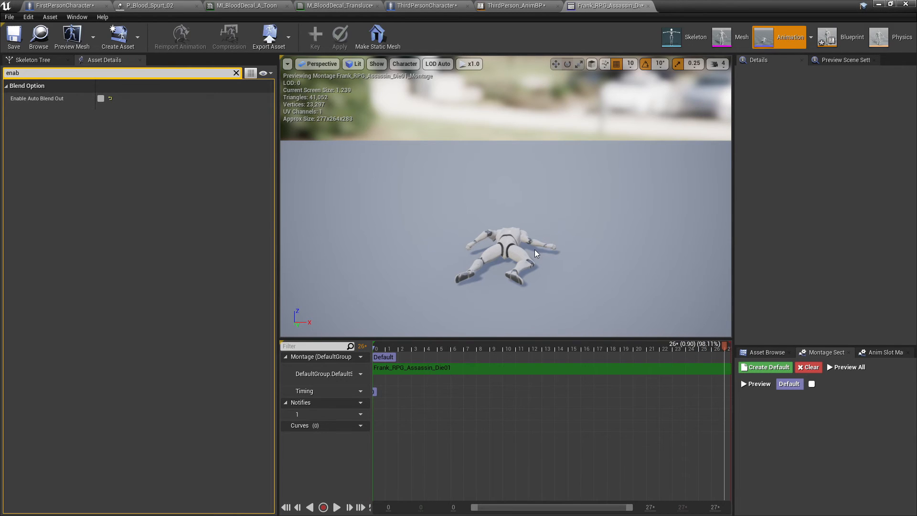
mouse_move(513, 43)
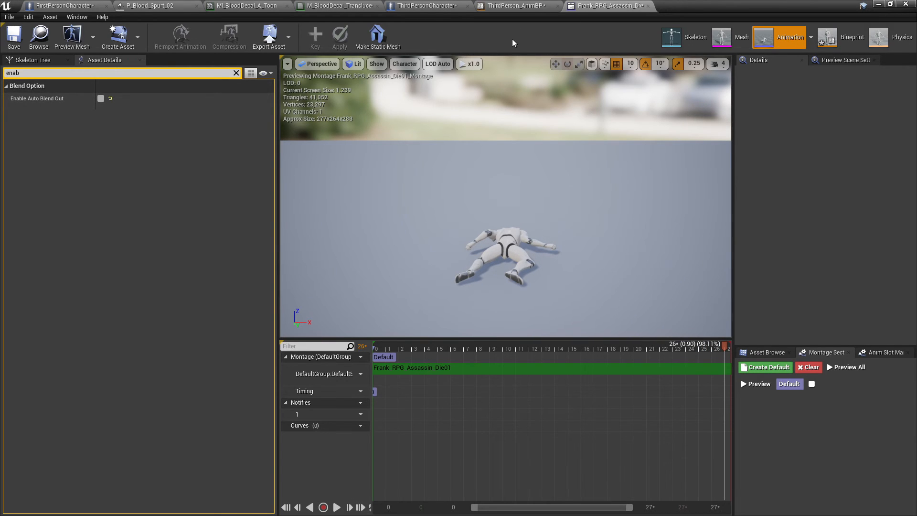
click(427, 5)
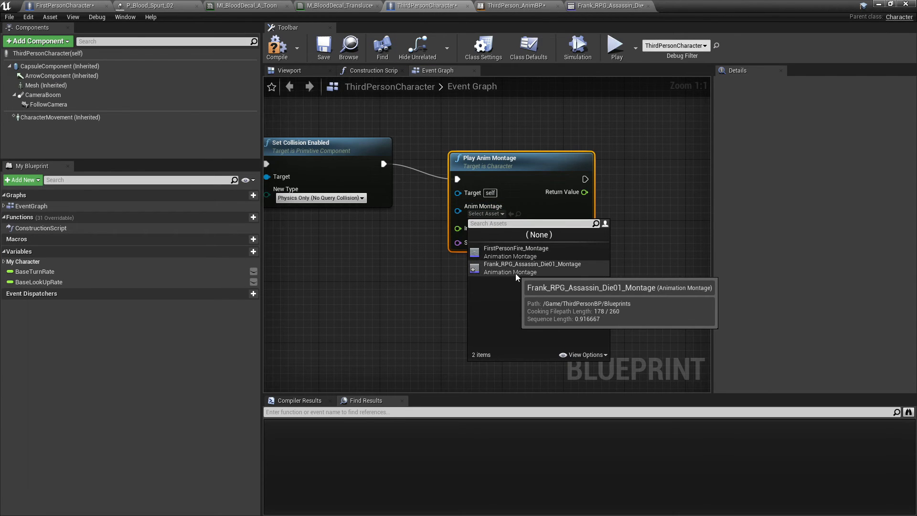
Set Play Anim Montage to the Die01 montage and search 'spawn act' from the Delay's completion.
click(532, 264)
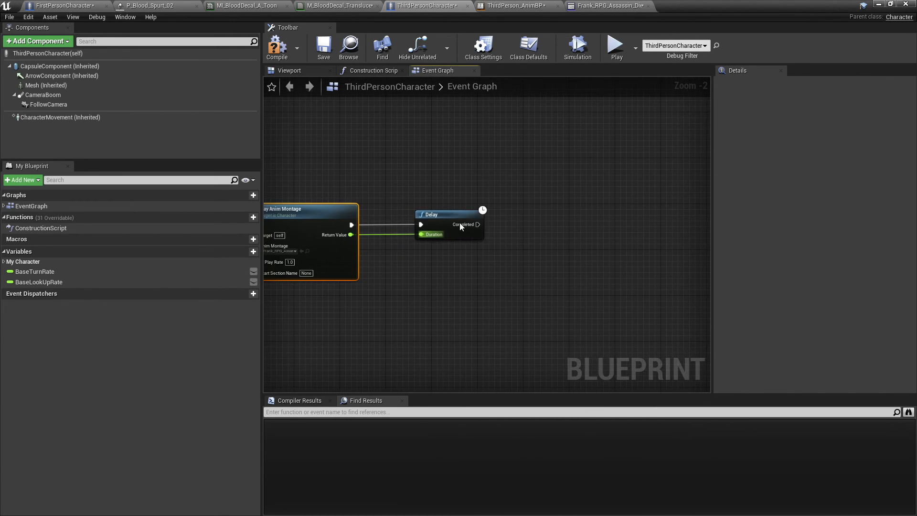
drag(479, 224, 573, 227)
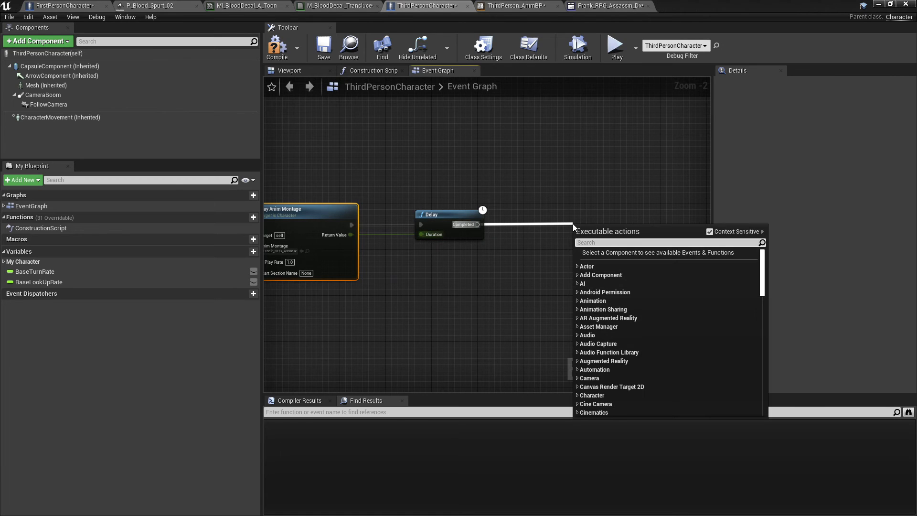
text(spawn act)
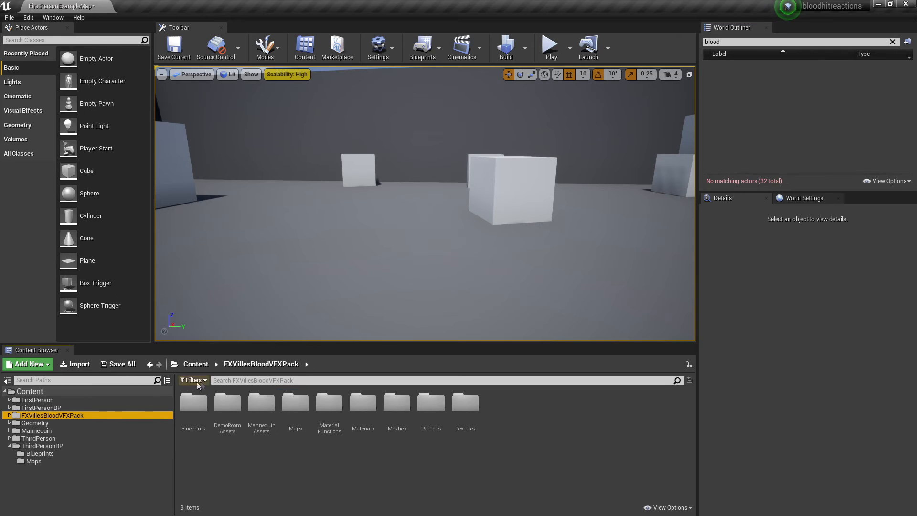
Set BP_BloodPoolMaster's particle system to P_Blood_Flow.
text(blood)
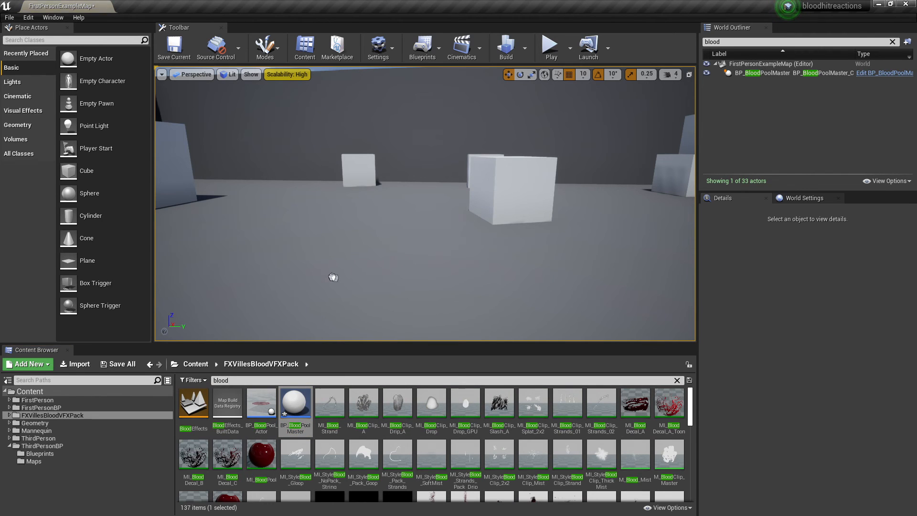
click(763, 73)
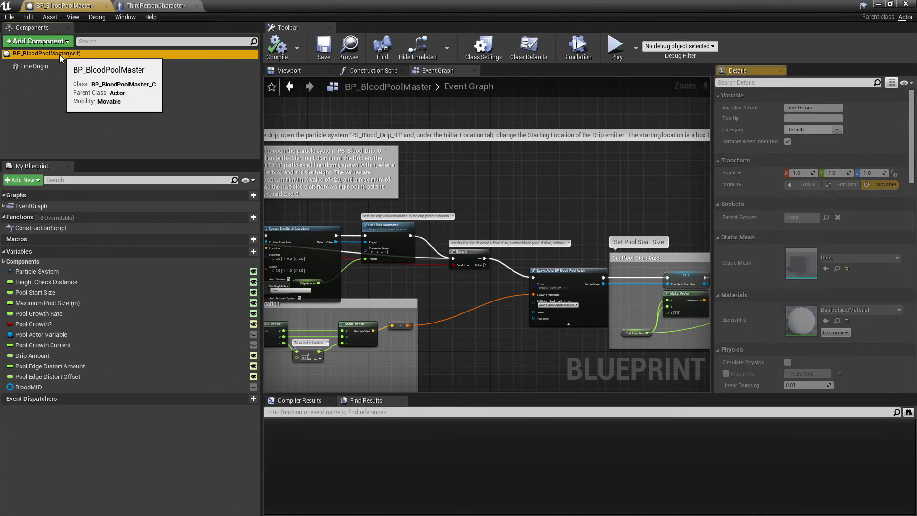
click(528, 47)
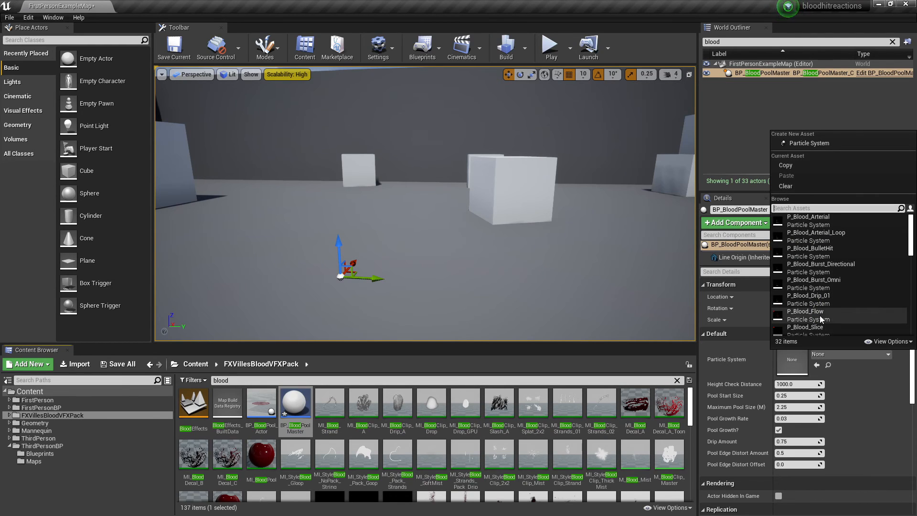
click(548, 47)
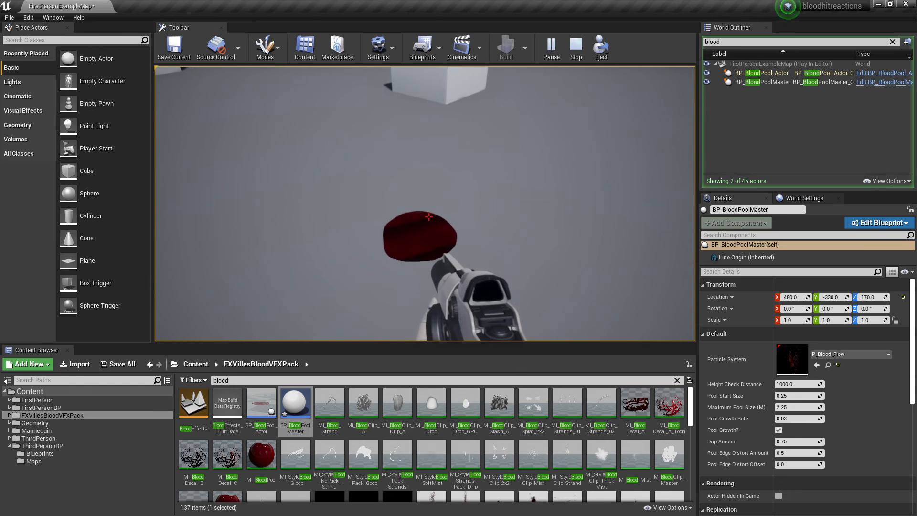
Set the blood pool's default Pool Growth Rate to 2.0 and return to the character blueprint.
click(877, 222)
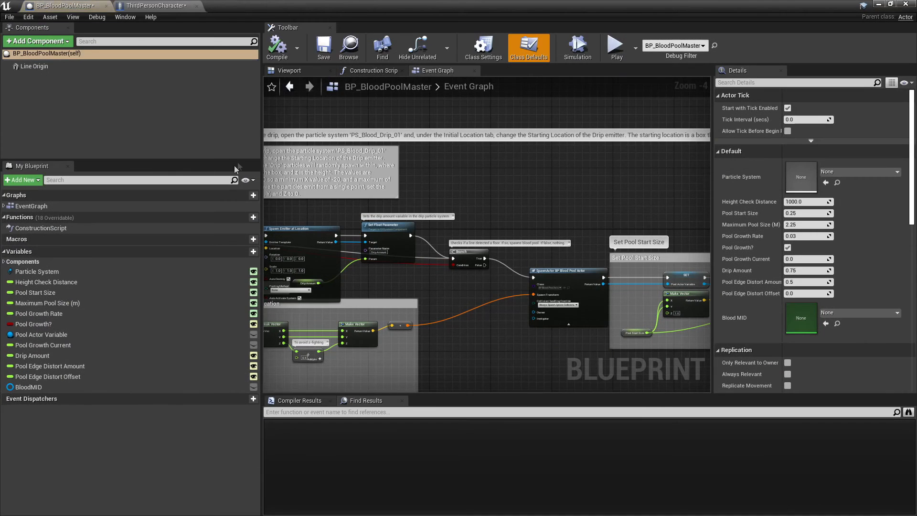
click(808, 236)
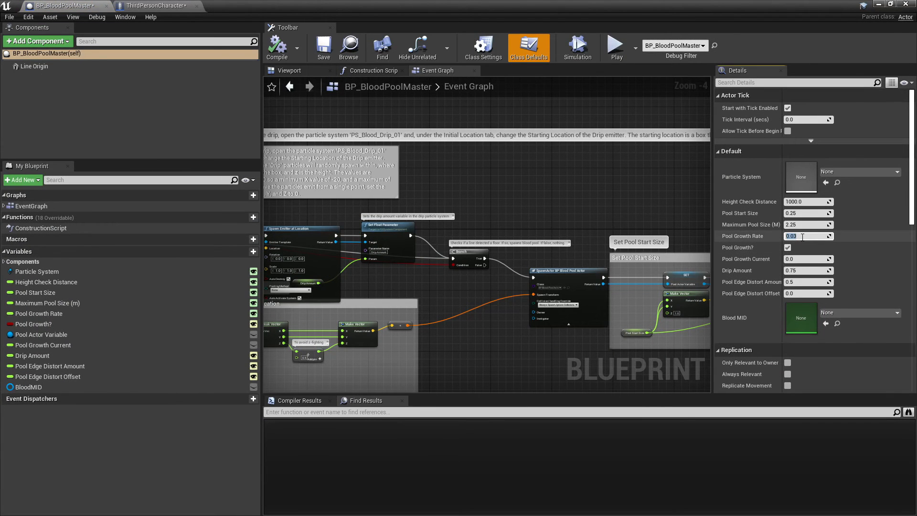
text(2.0)
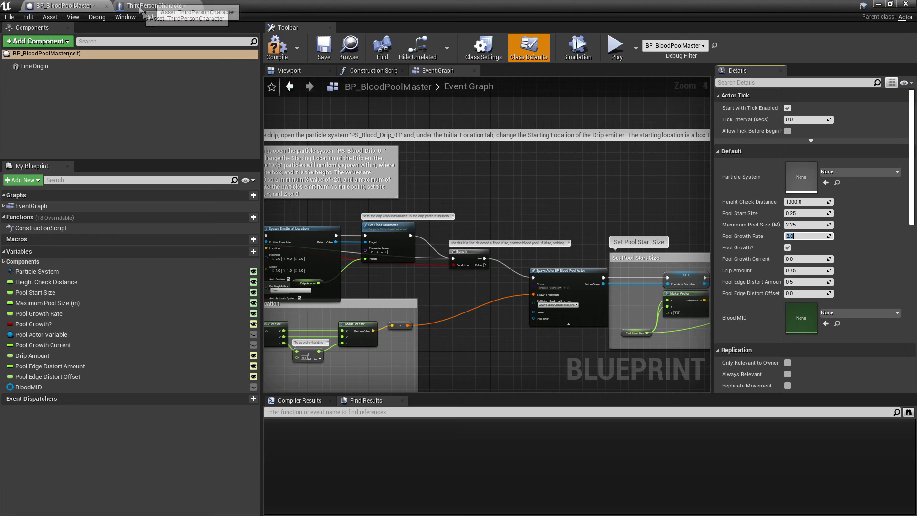
click(155, 5)
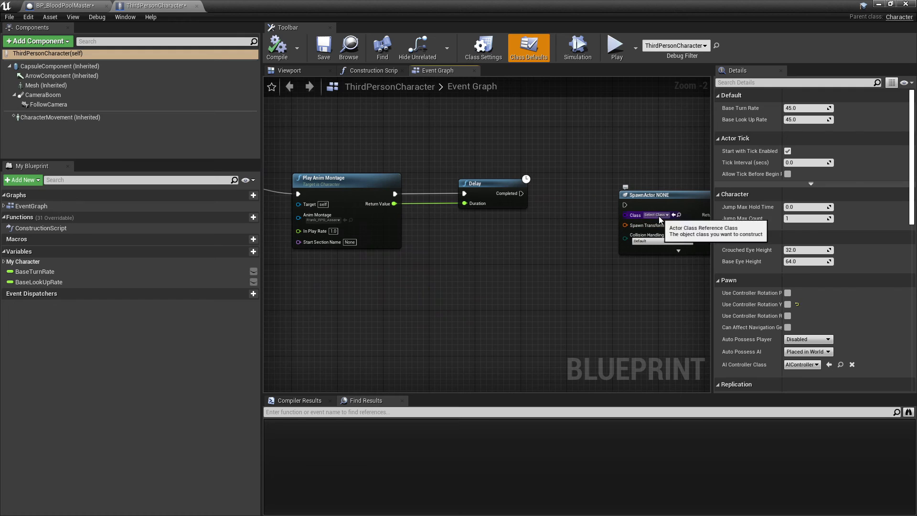
Set the SpawnActor node's class to BP_BloodPoolMaster.
click(655, 214)
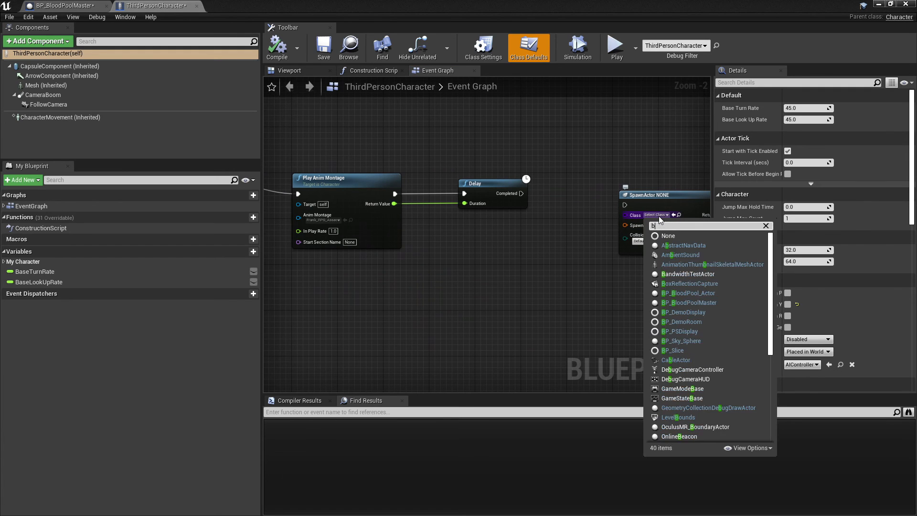
text(p b)
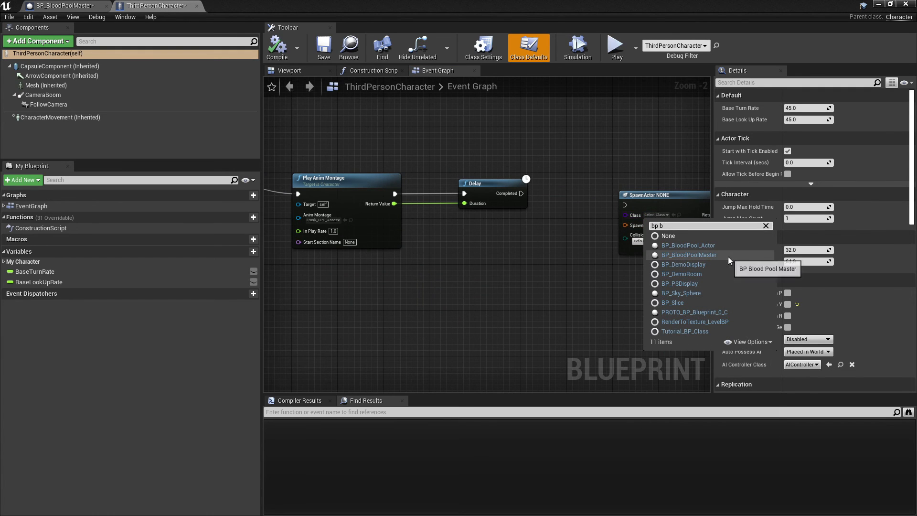
click(689, 255)
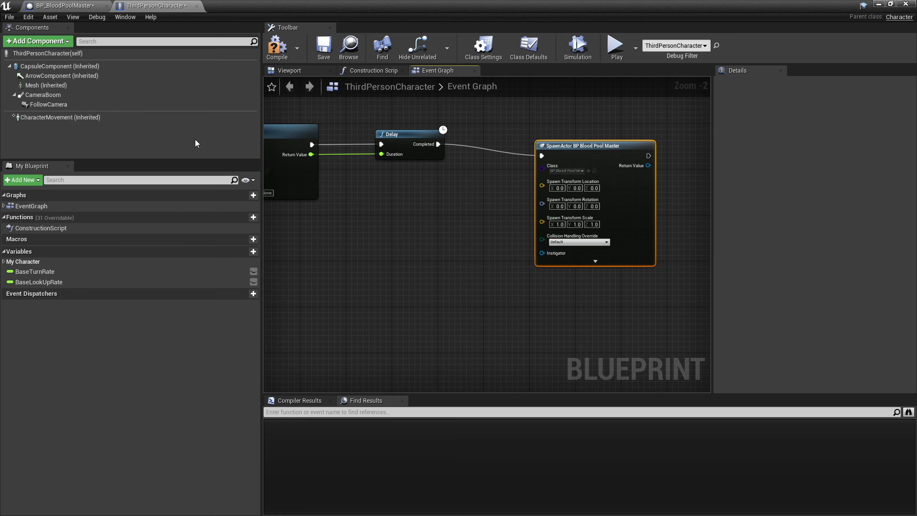
Add the character's Mesh to the graph with a Get Socket Location node.
click(46, 85)
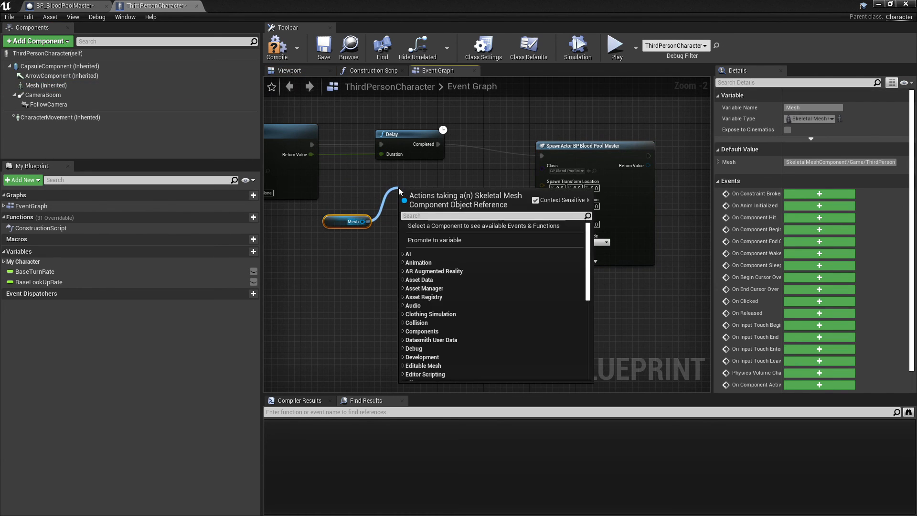
text(get socket)
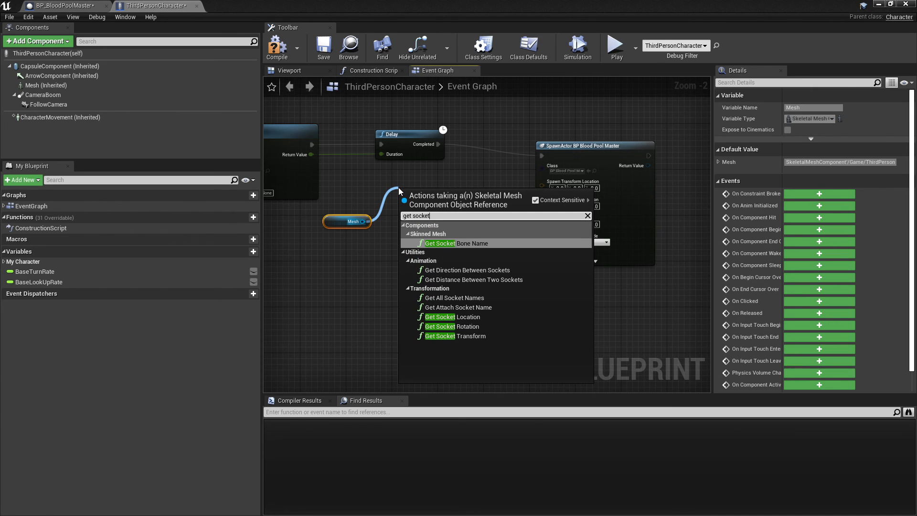
click(455, 316)
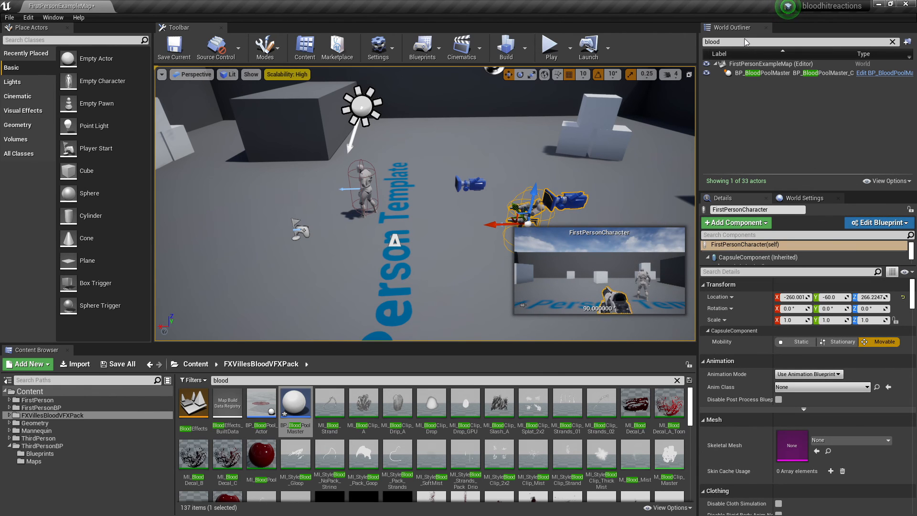
In the FirstPersonCharacter blueprint, apply damage to the line trace's Hit Actor.
click(892, 42)
text(ap)
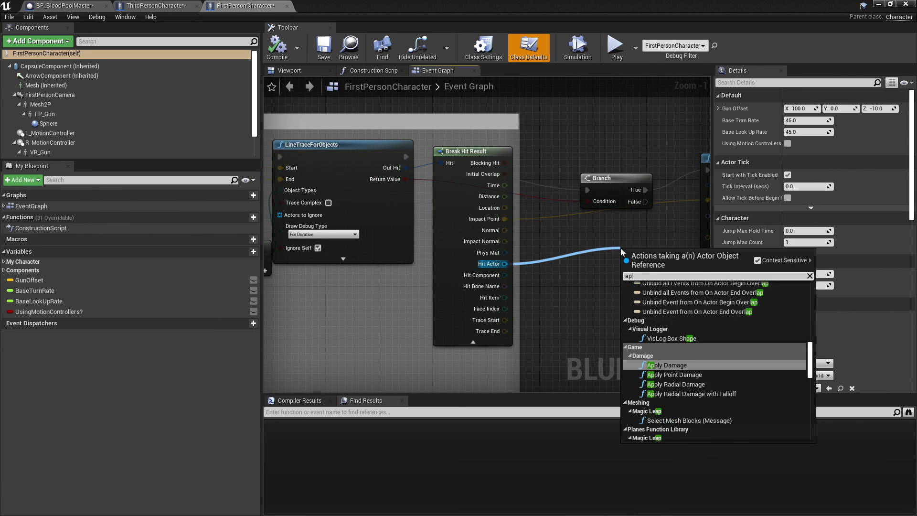
click(666, 365)
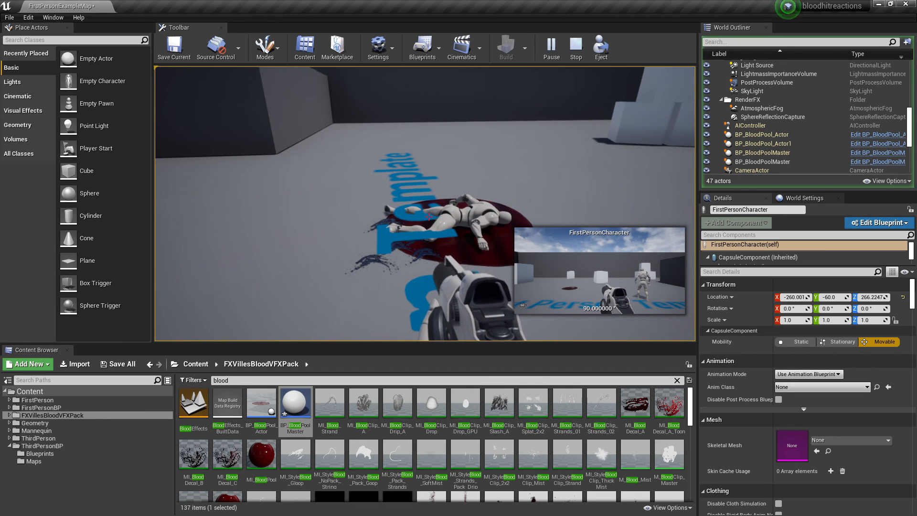
End the play session after watching the dummy collapse onto its spreading blood pool.
click(575, 47)
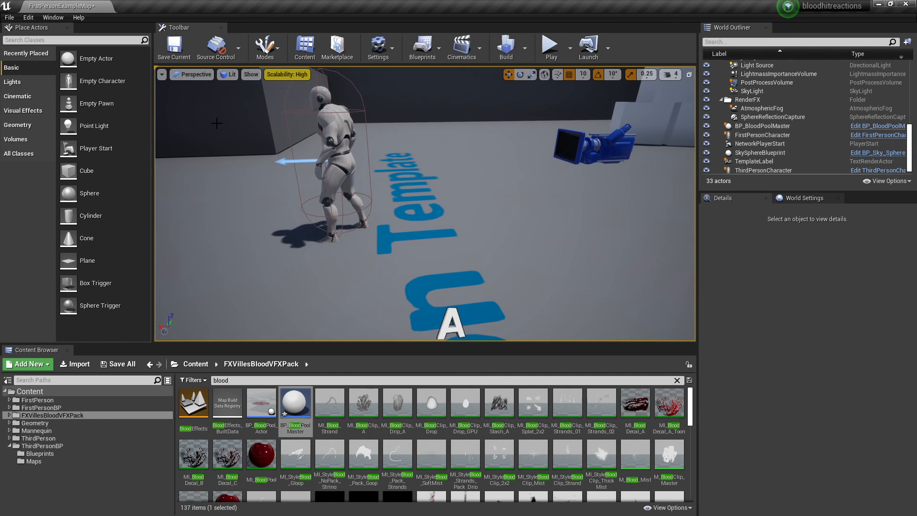